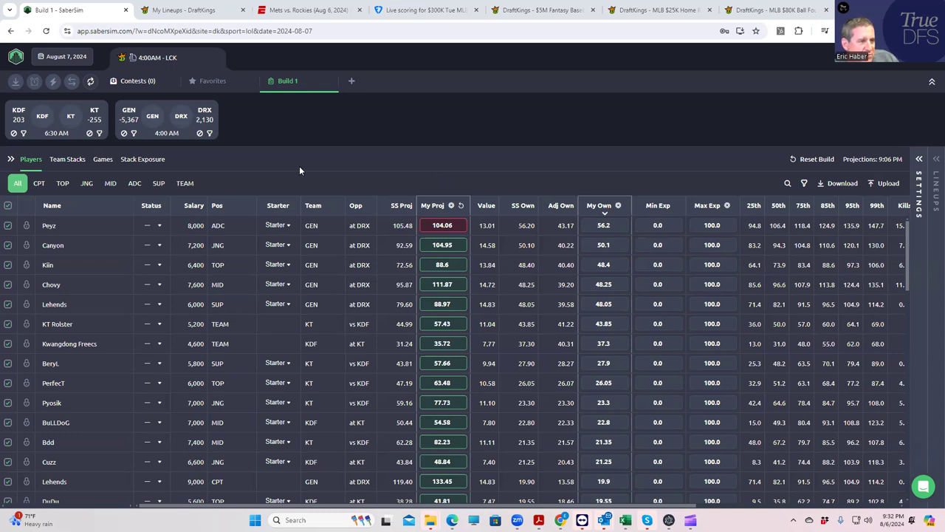
mouse_move(178, 147)
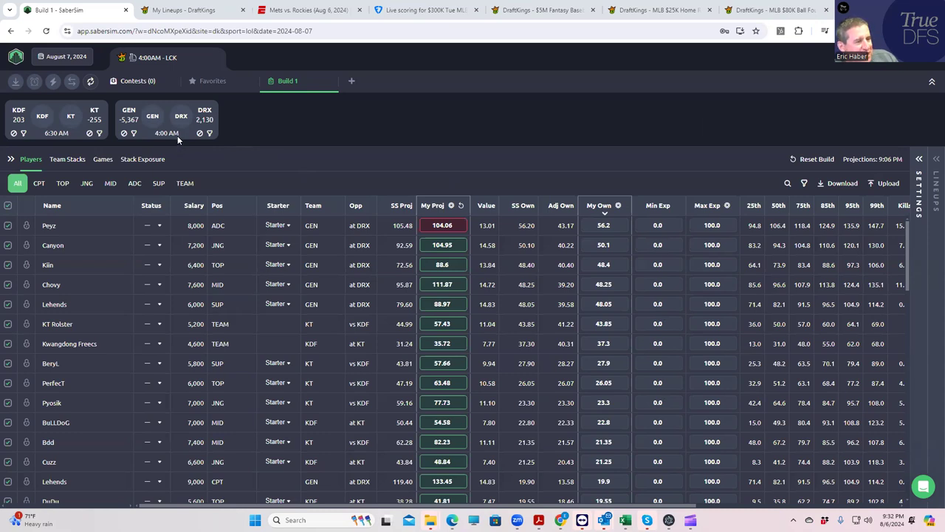
mouse_move(147, 131)
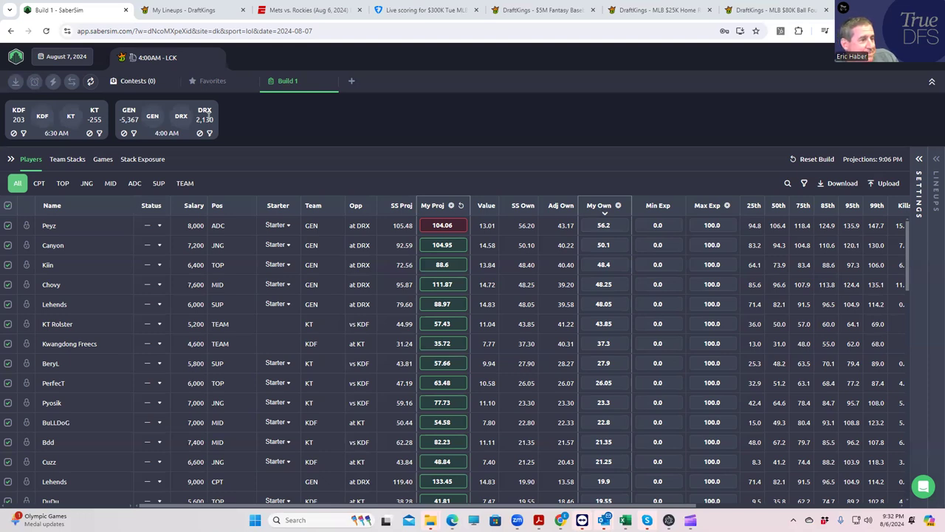
mouse_move(141, 119)
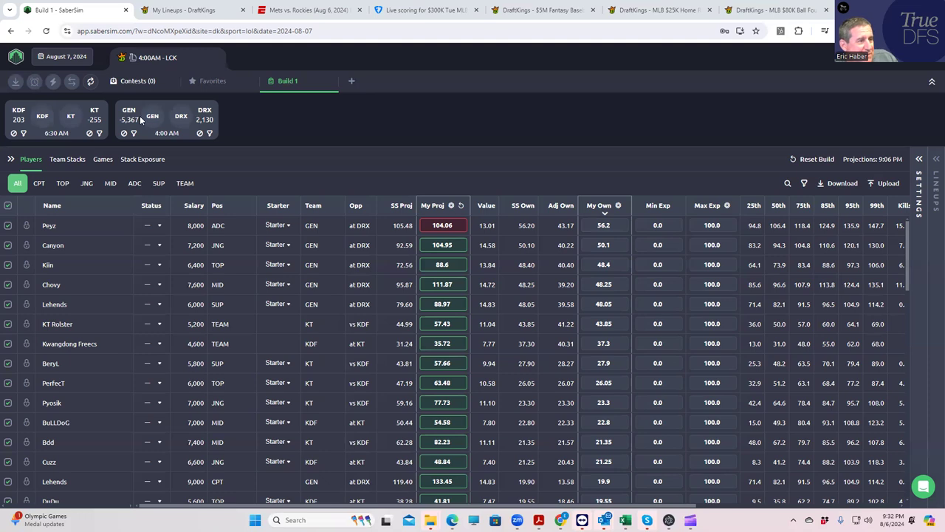
mouse_move(153, 116)
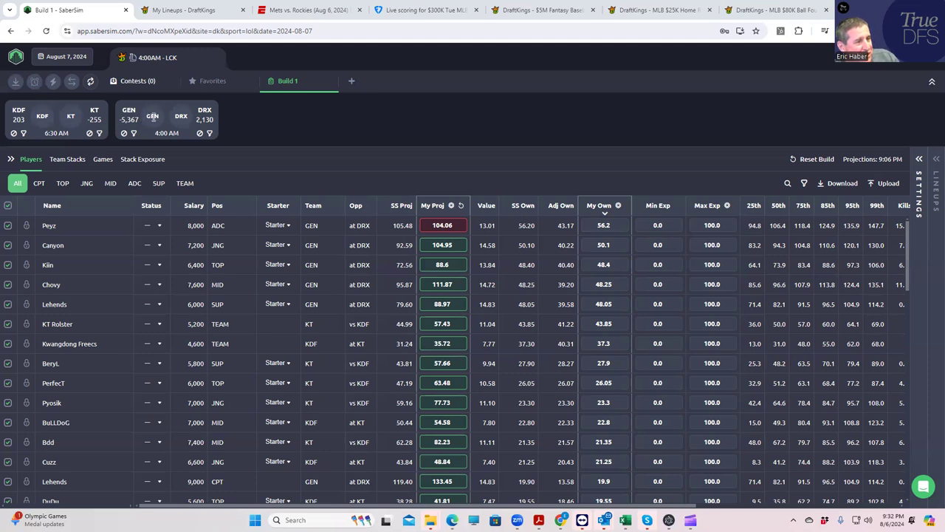
mouse_move(102, 123)
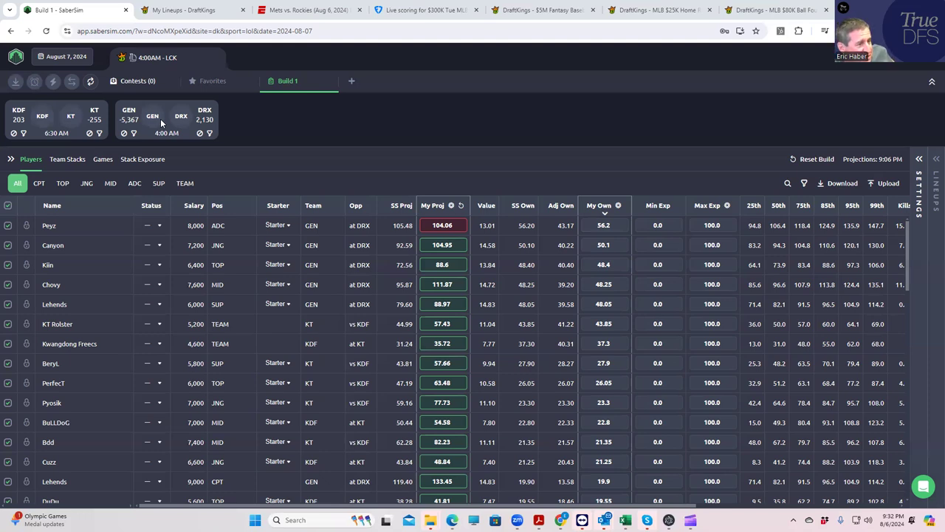
mouse_move(62, 127)
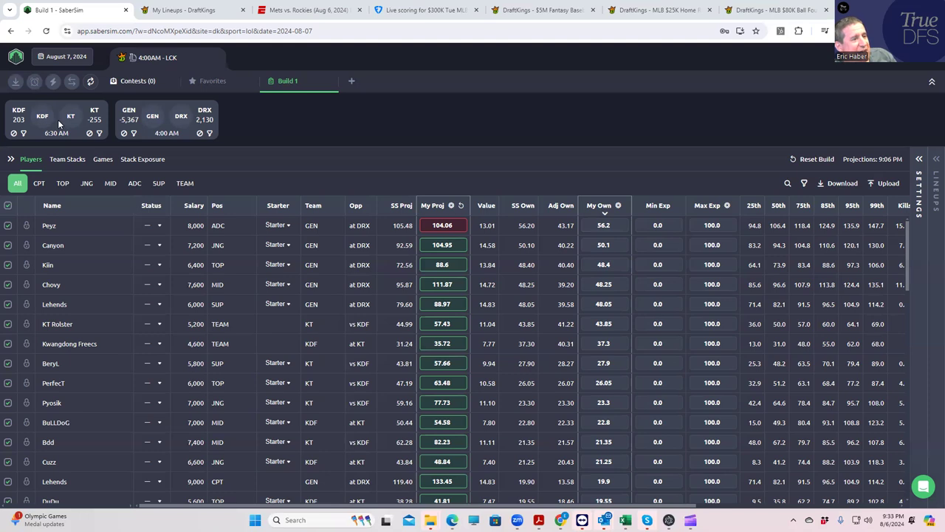
mouse_move(162, 122)
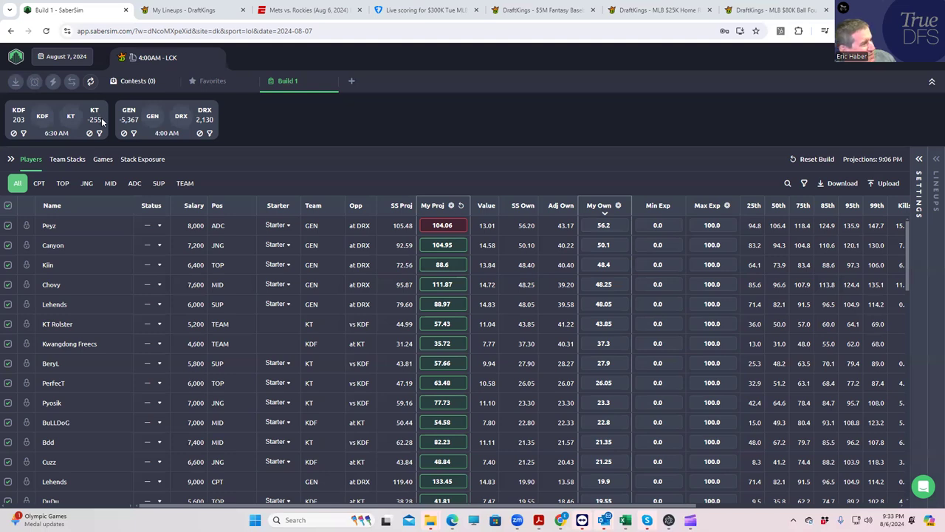
mouse_move(97, 121)
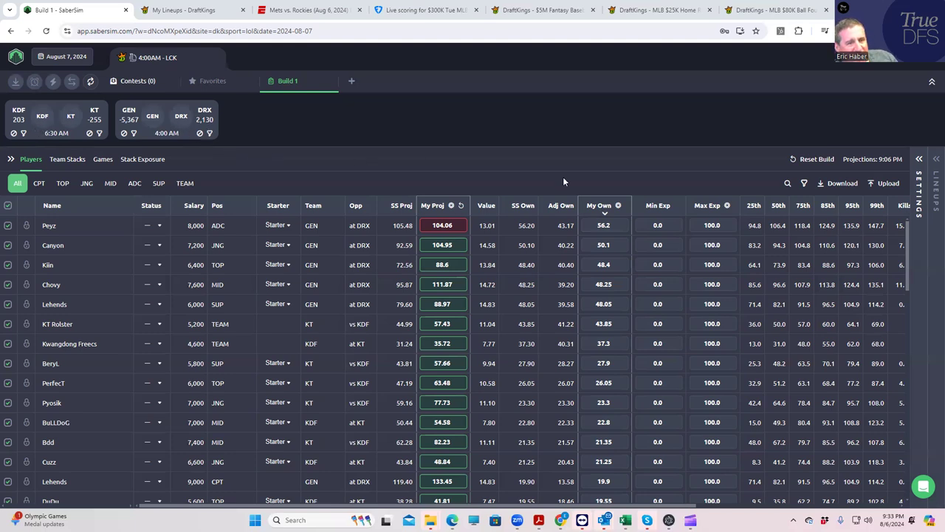
mouse_move(475, 195)
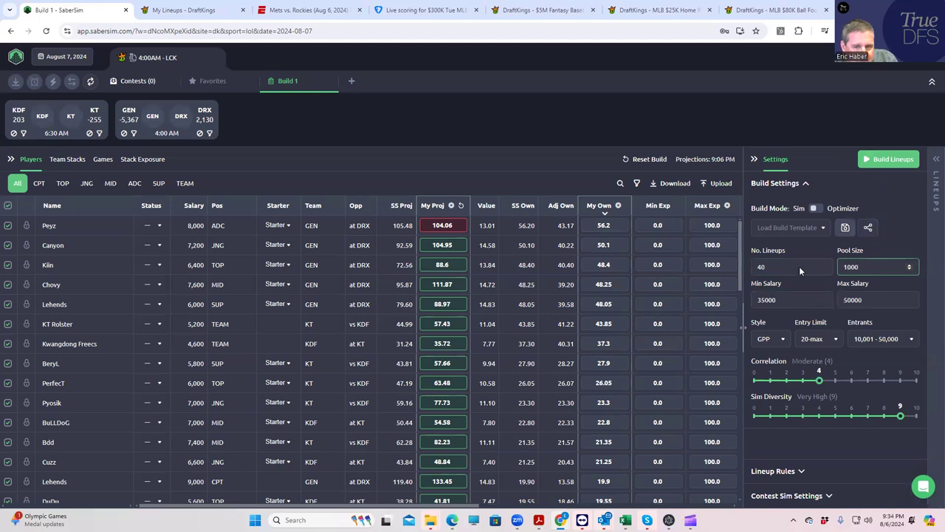
- Start building 40 LCK showdown lineups with a pool size of 1000
left_click(890, 159)
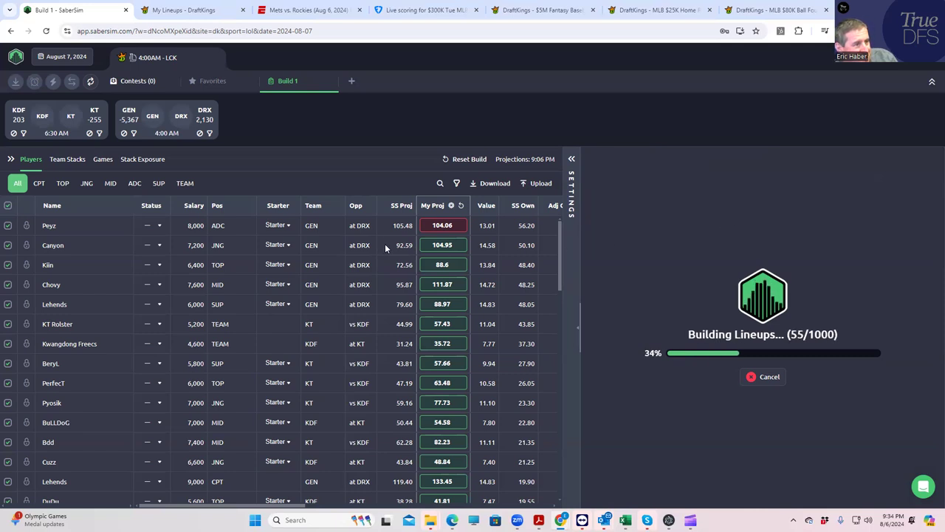
mouse_move(151, 214)
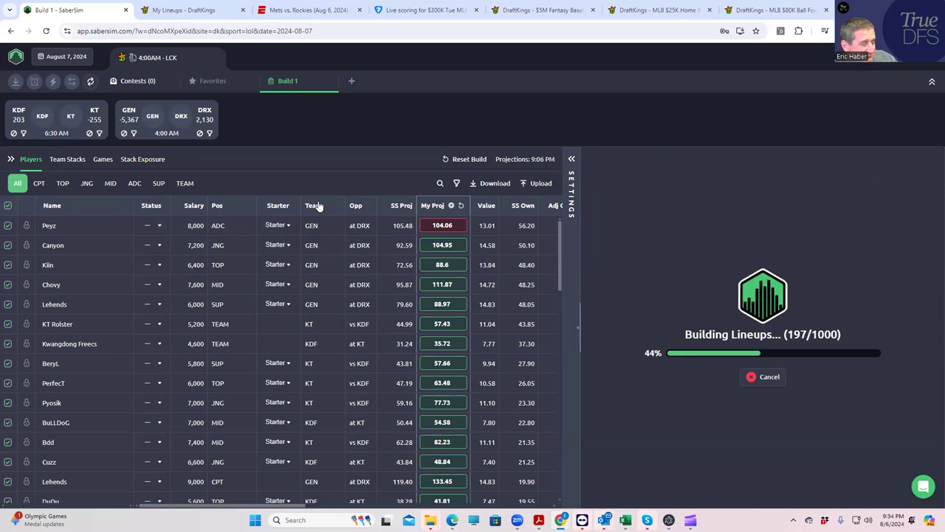
mouse_move(131, 211)
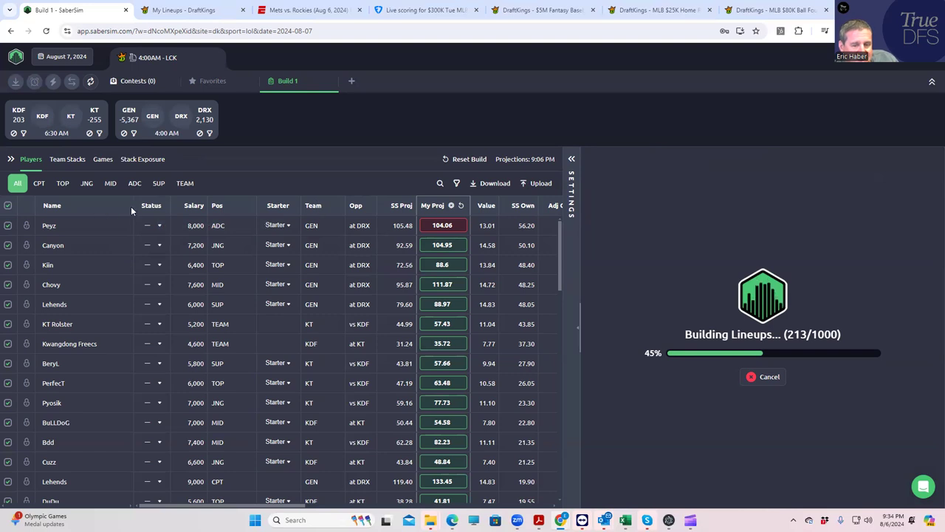
mouse_move(135, 209)
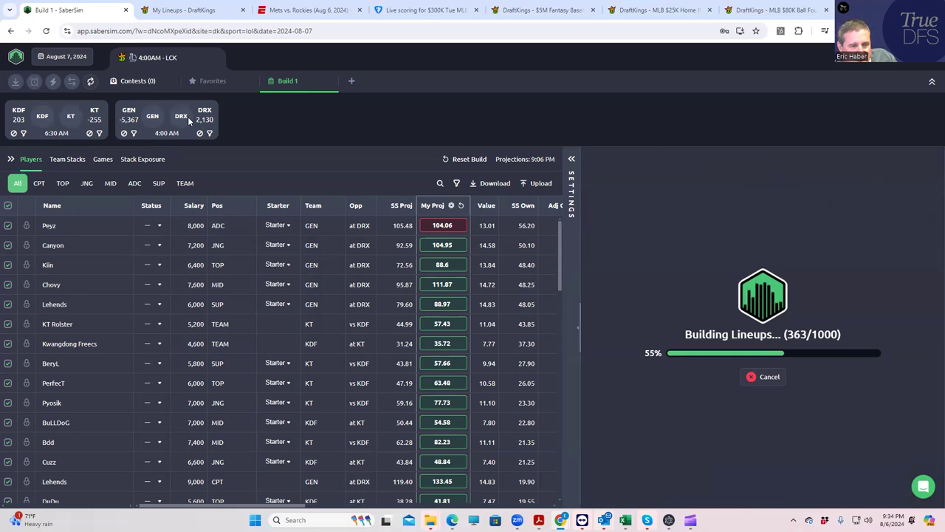
mouse_move(325, 177)
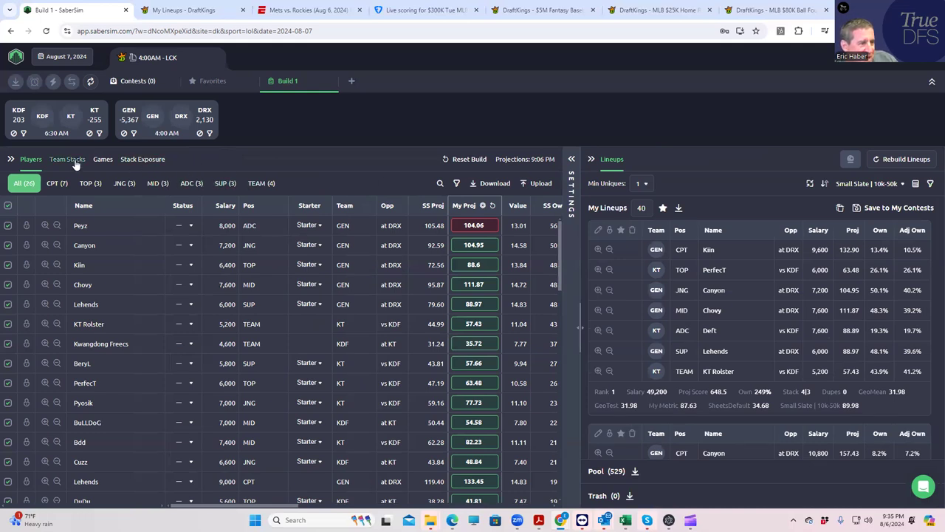
- Show team stack exposure filtered to four-player stacks only
left_click(67, 159)
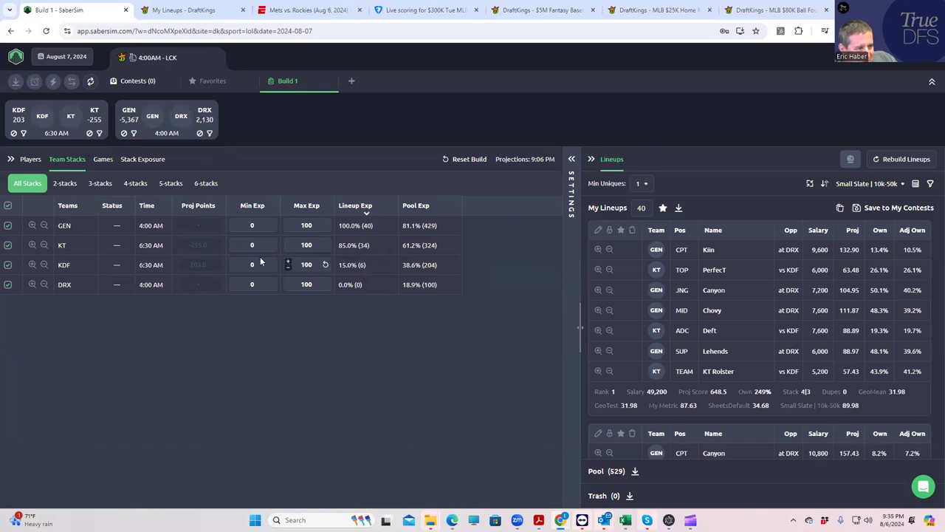
left_click(135, 183)
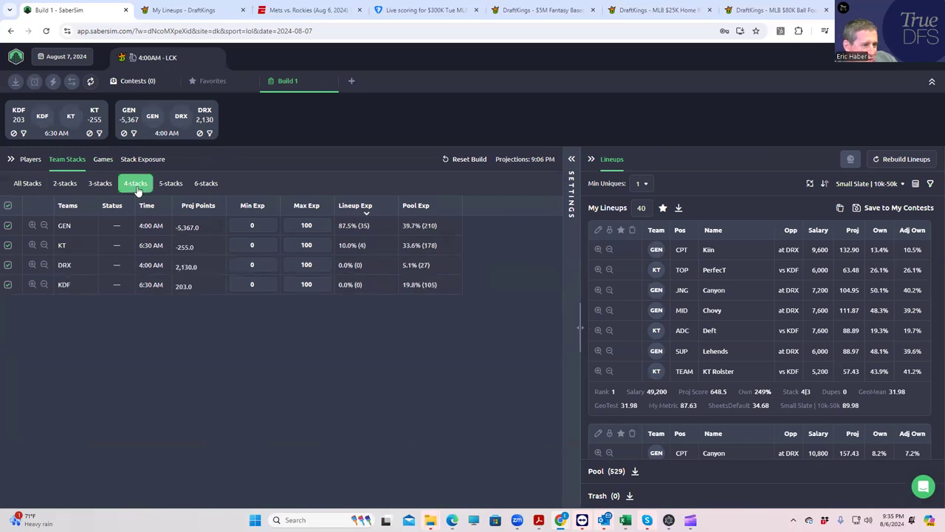
mouse_move(357, 245)
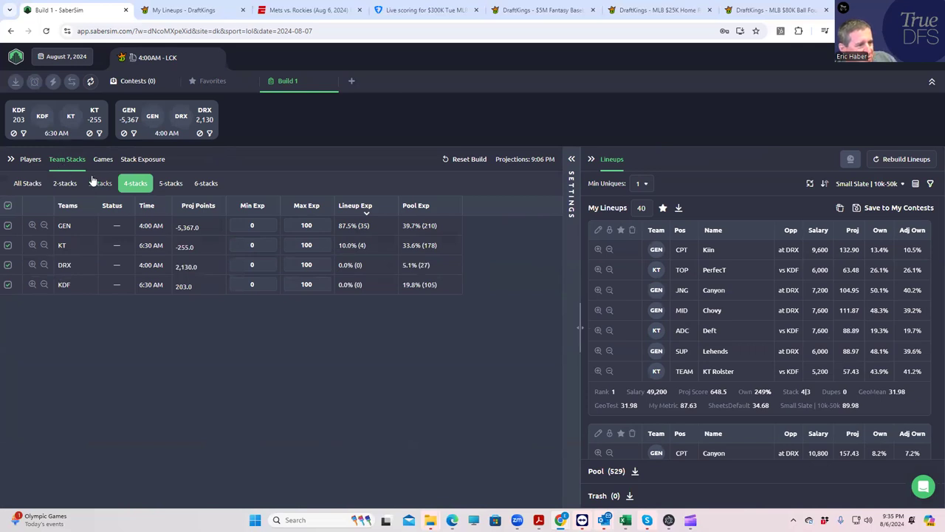
mouse_move(636, 169)
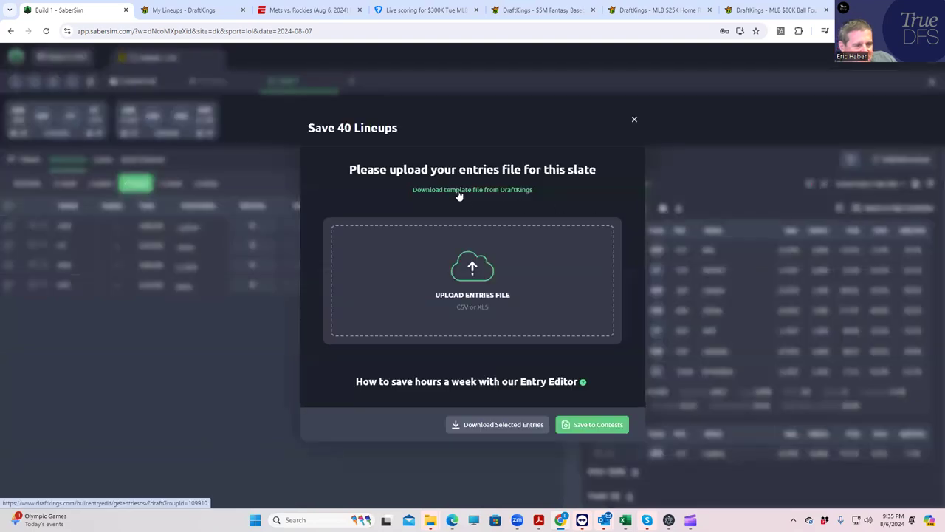
- Upload the downloaded DKEntries CSV and add a Shock Blast contest sim
left_click(472, 280)
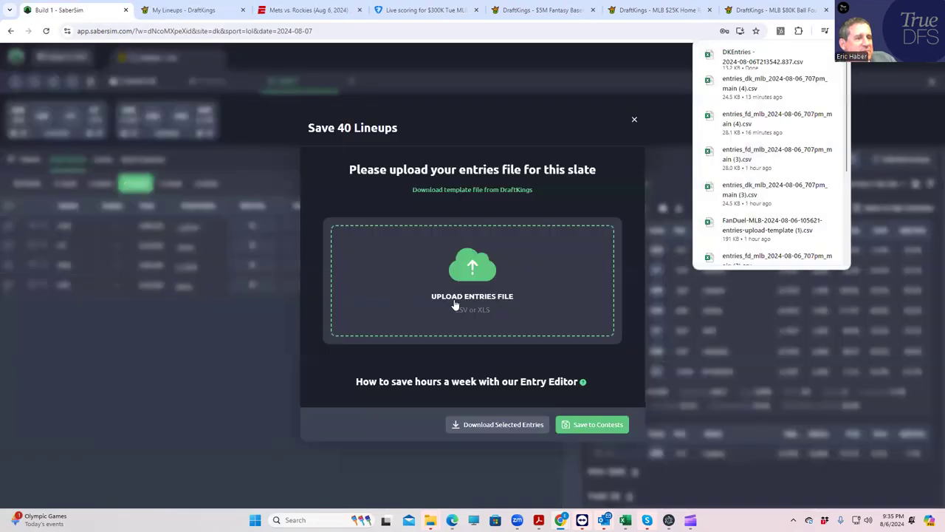
left_click(472, 281)
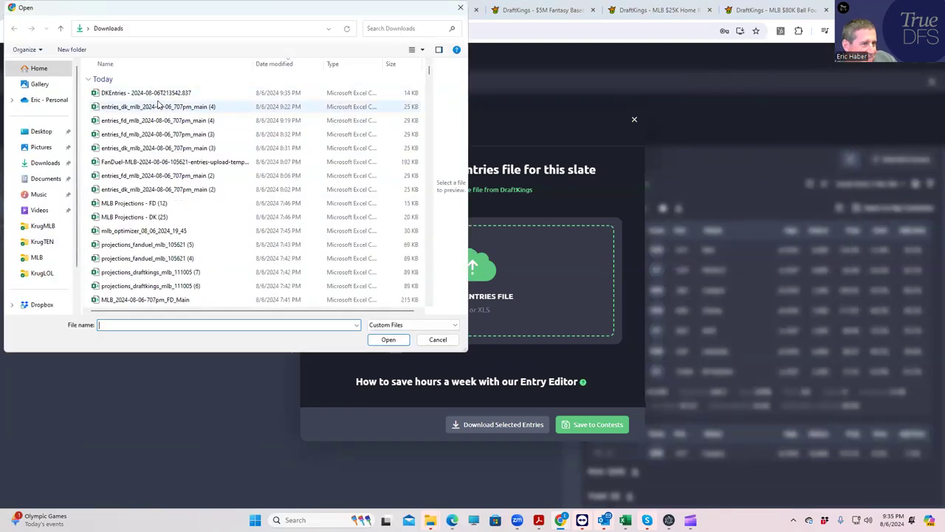
left_click(153, 93)
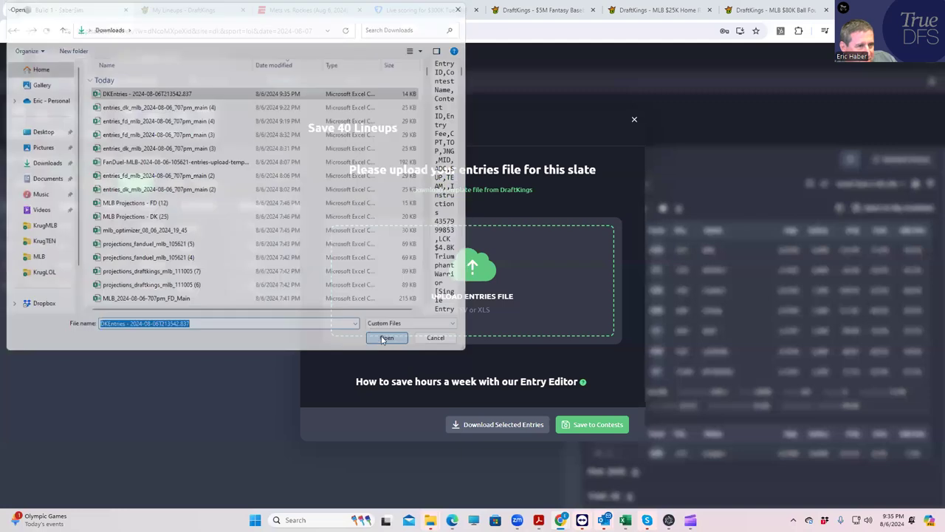
left_click(386, 337)
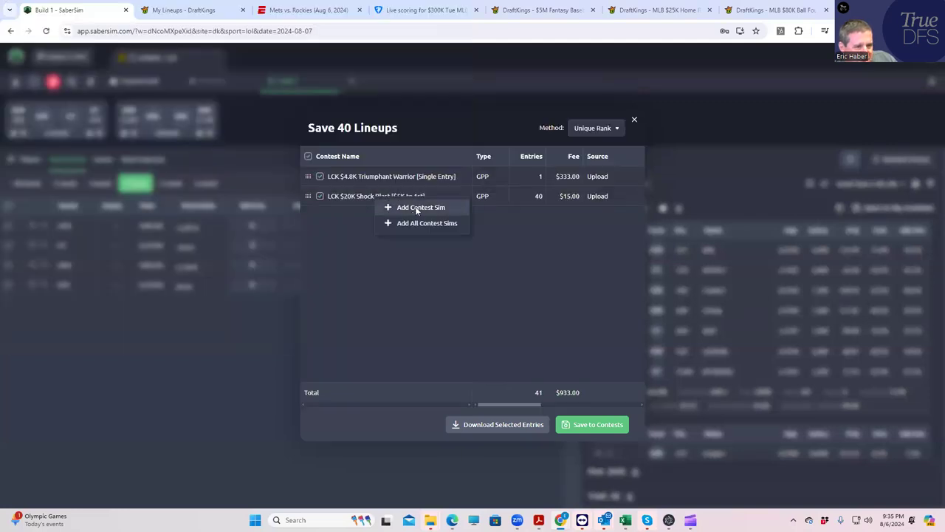
left_click(421, 206)
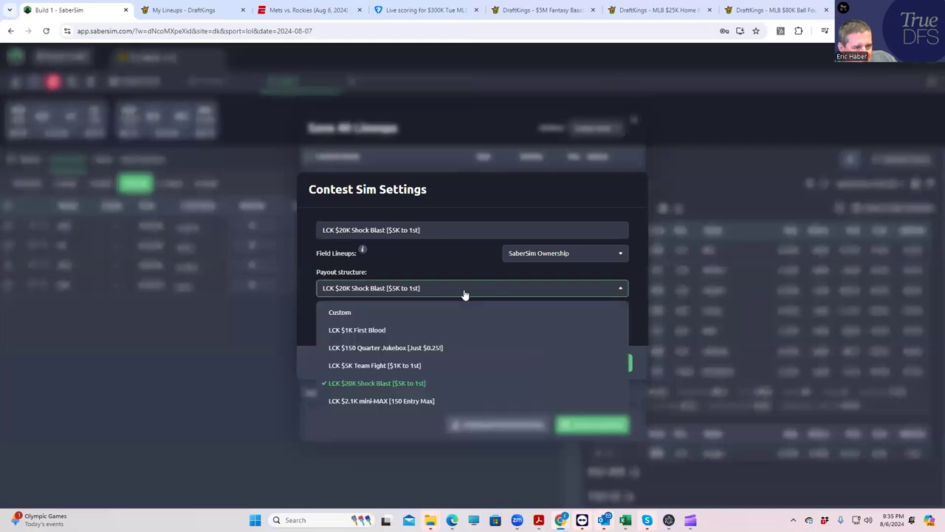
left_click(565, 252)
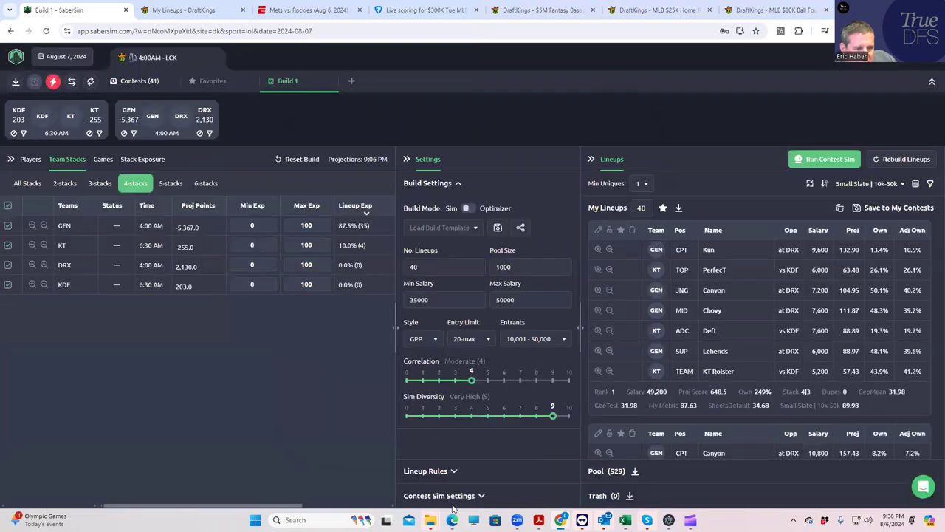
- Add another contest sim, name it 'tri', and save its settings
left_click(443, 495)
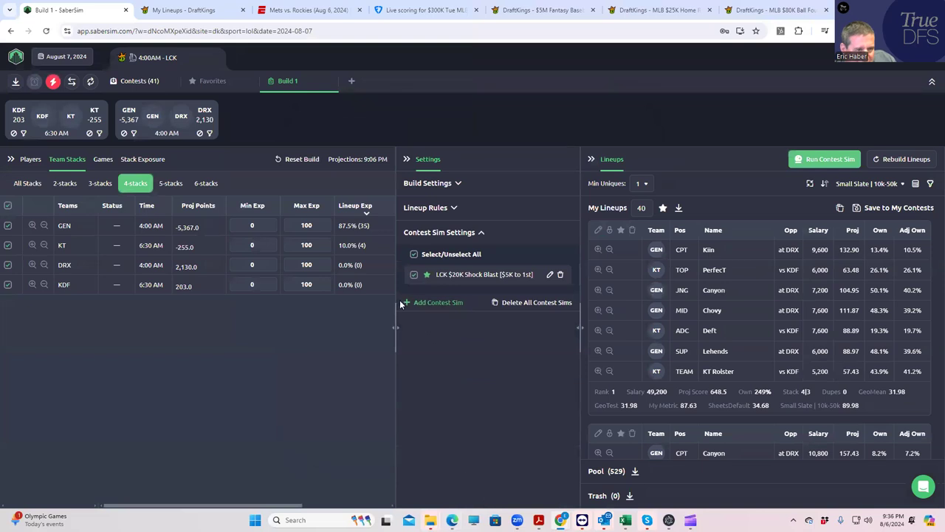
left_click(433, 302)
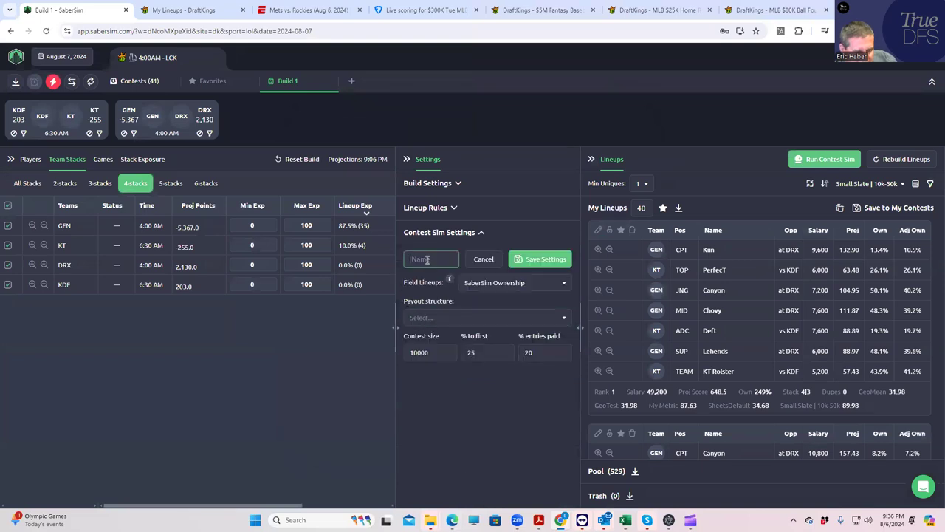
type("tri")
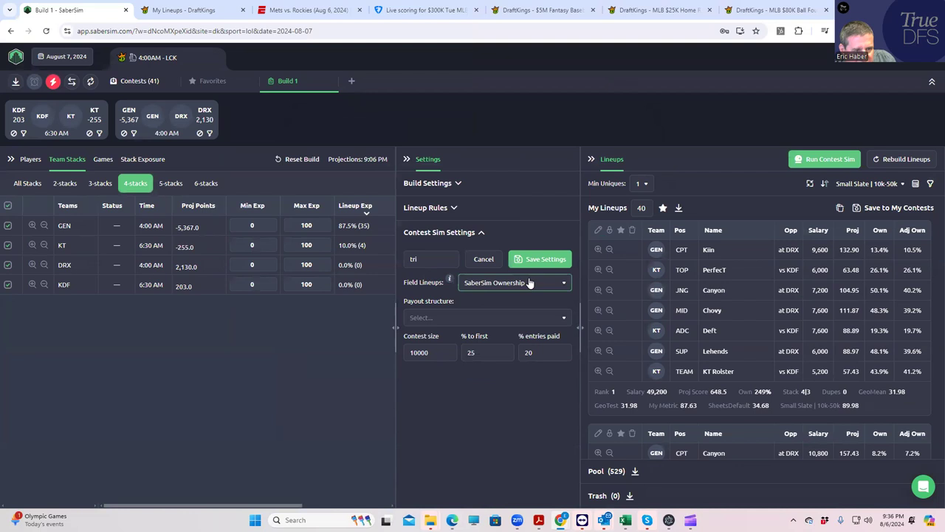
left_click(487, 318)
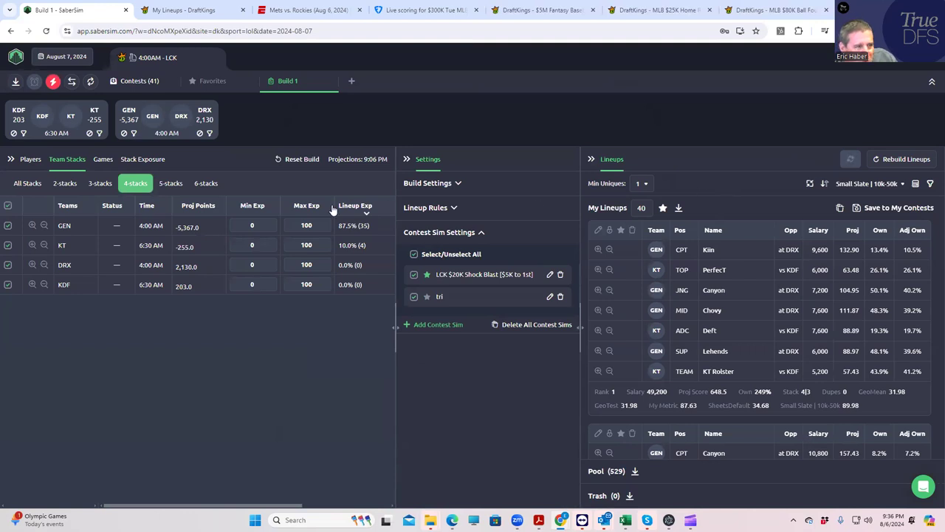
- Rank lineups by Shock Blast RAROI and set Min Uniques to 2
left_click(142, 159)
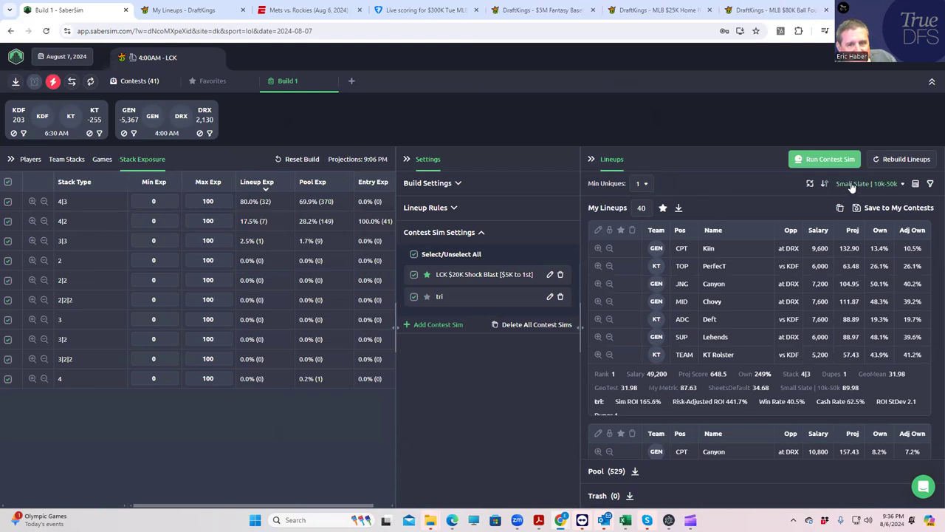
left_click(868, 184)
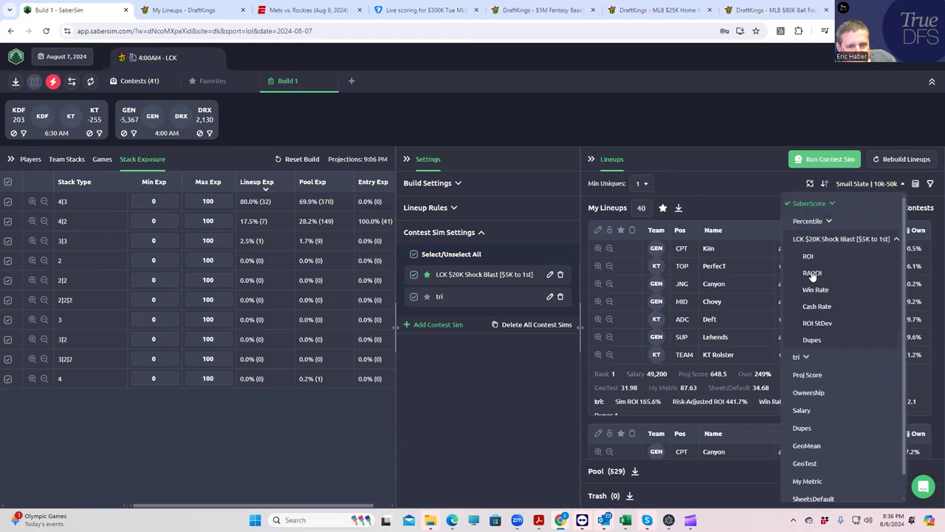
left_click(812, 273)
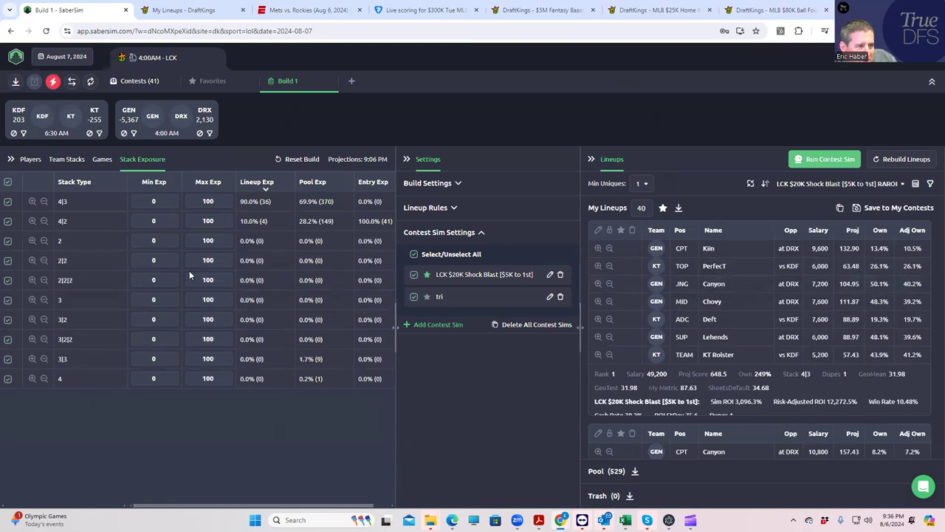
left_click(66, 159)
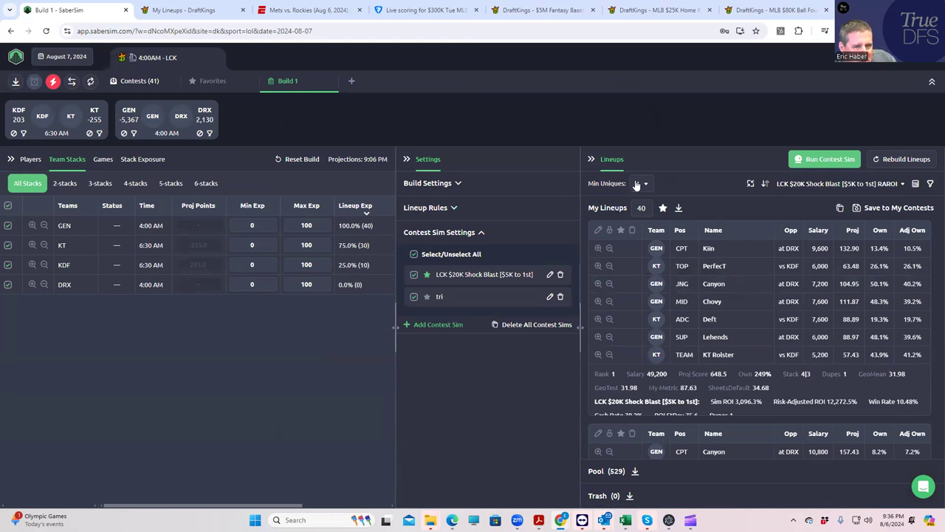
left_click(638, 183)
type("2")
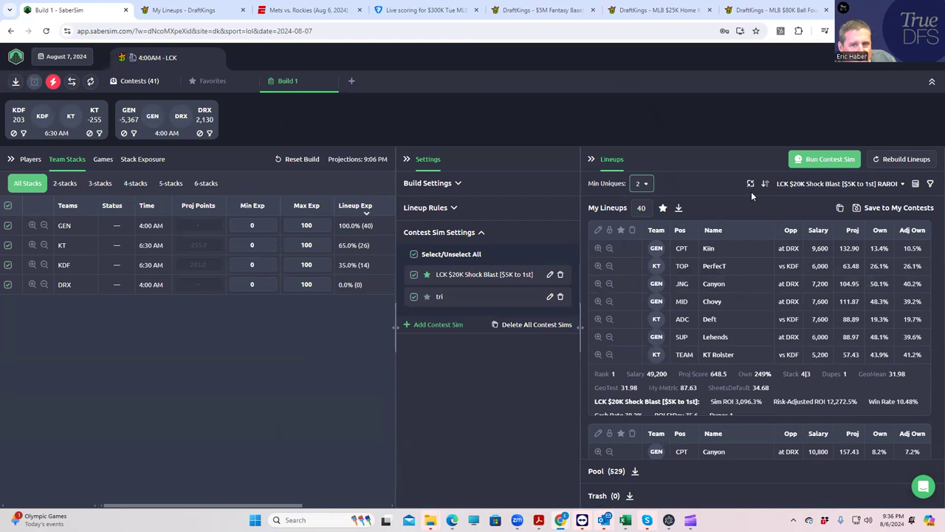
left_click(825, 158)
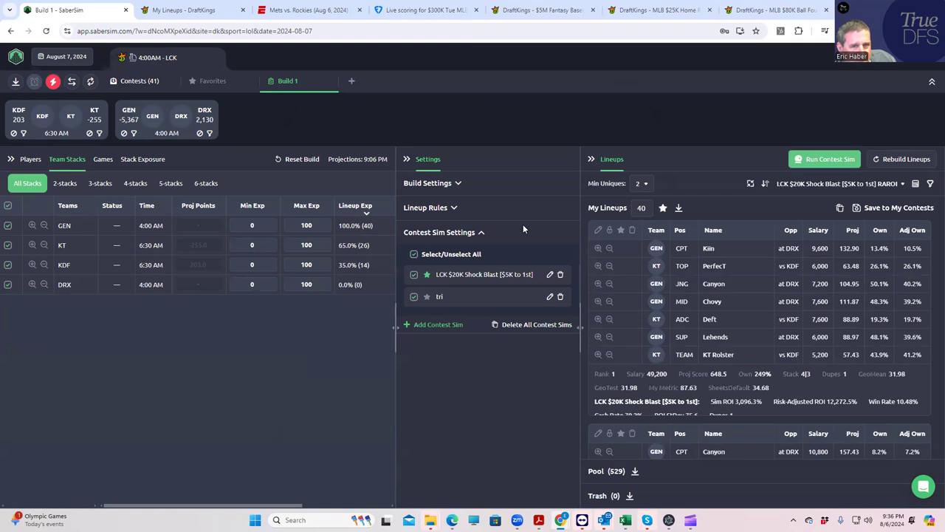
- Restore Shock Blast RAROI ranking, review stack exposure, and edit that sim's settings
left_click(922, 184)
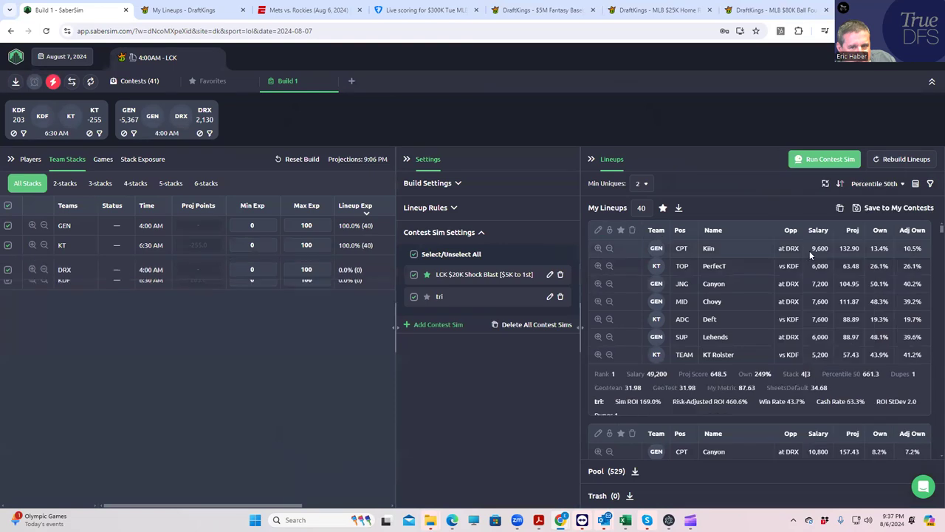
left_click(876, 184)
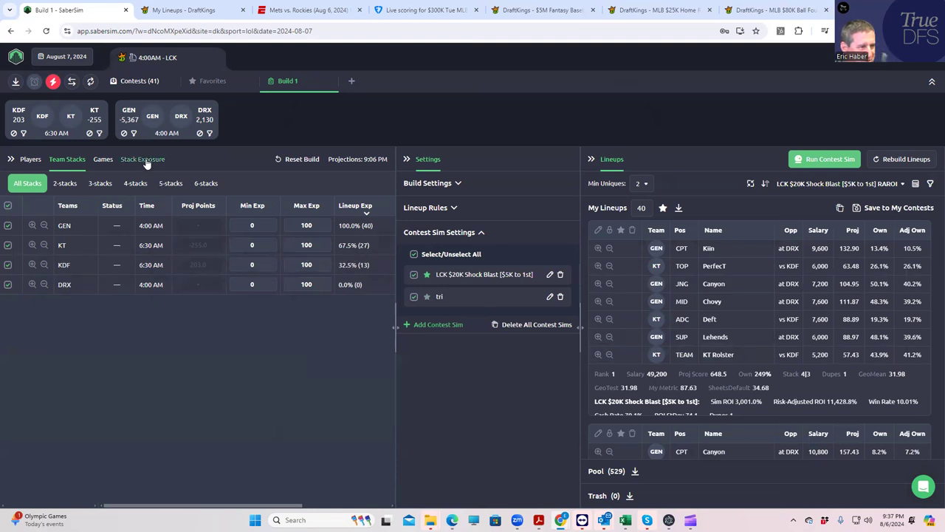
left_click(142, 159)
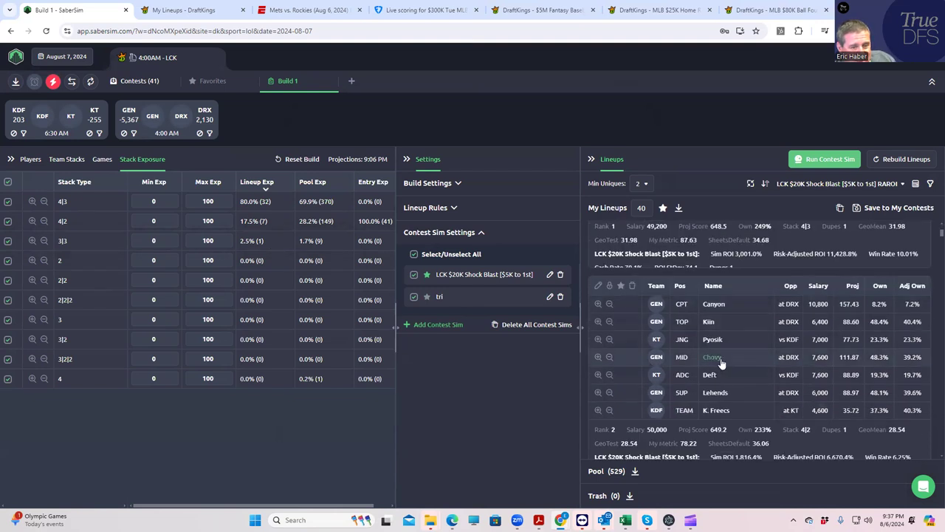
scroll("down", 3)
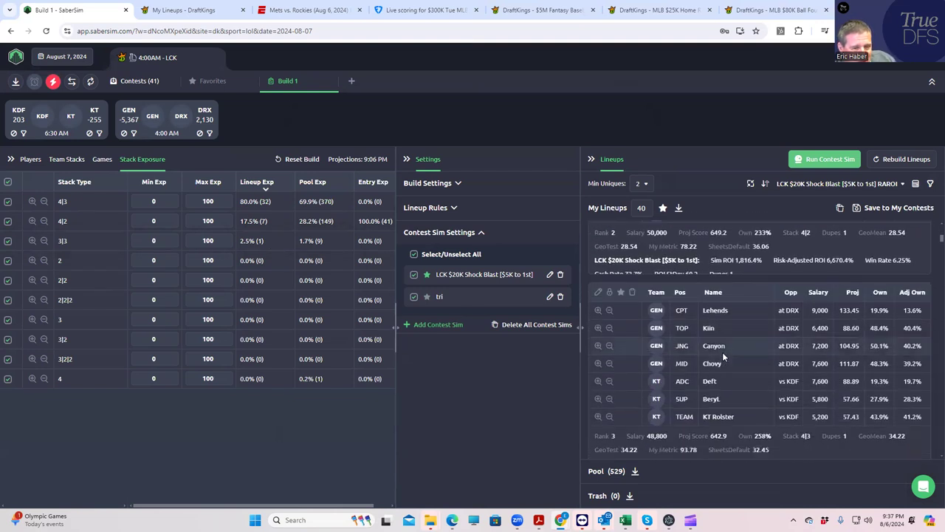
scroll("down", 3)
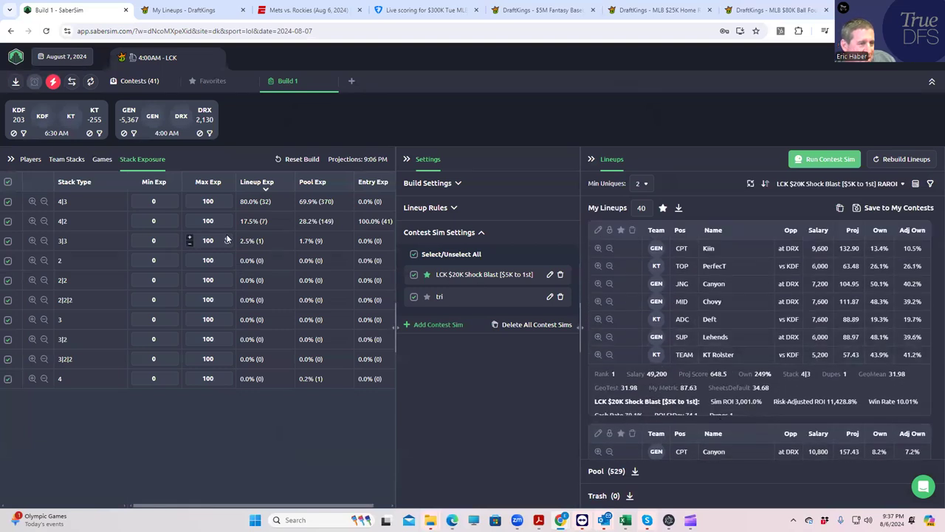
mouse_move(232, 233)
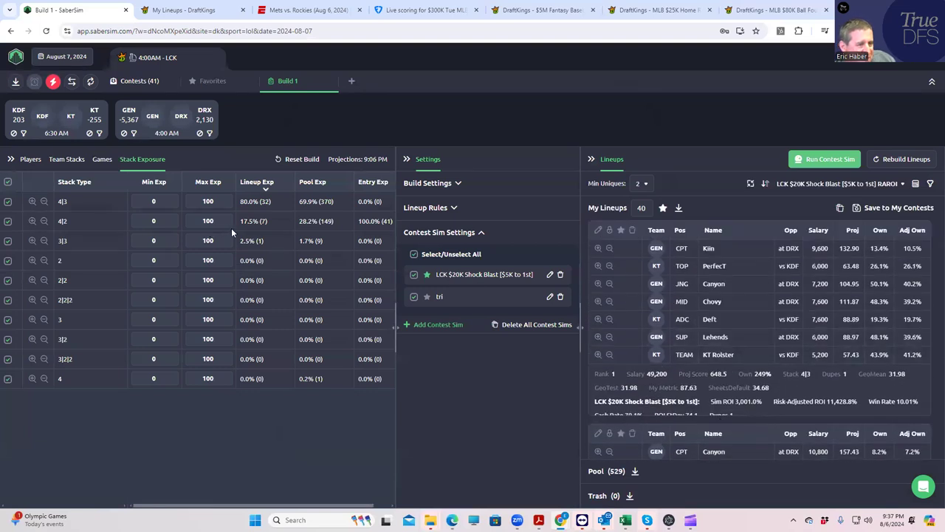
mouse_move(249, 206)
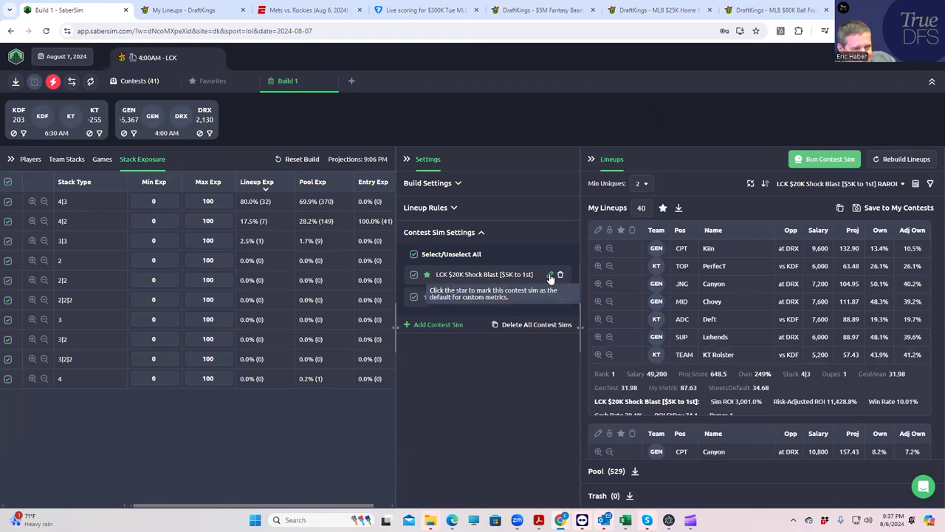
left_click(550, 274)
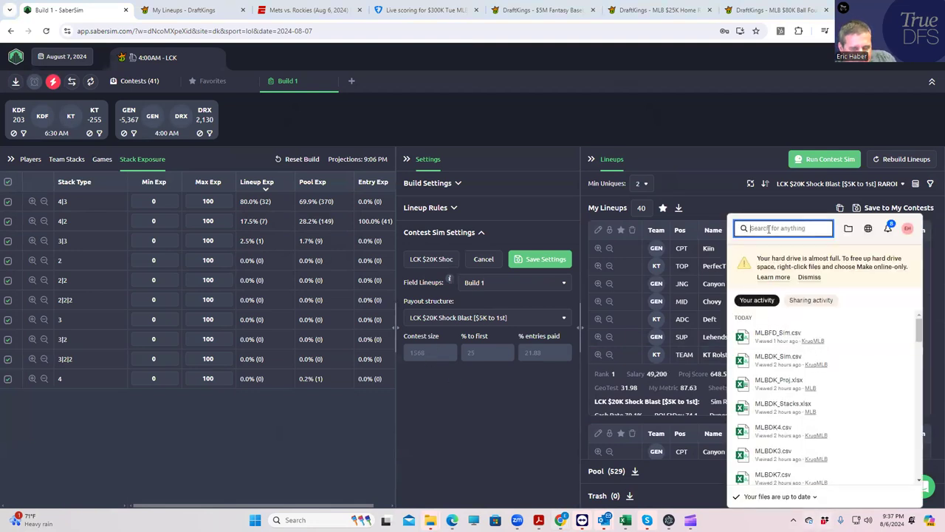
- Bring up the Add filter option above My Lineups after a stray 'geo' search
type("geo")
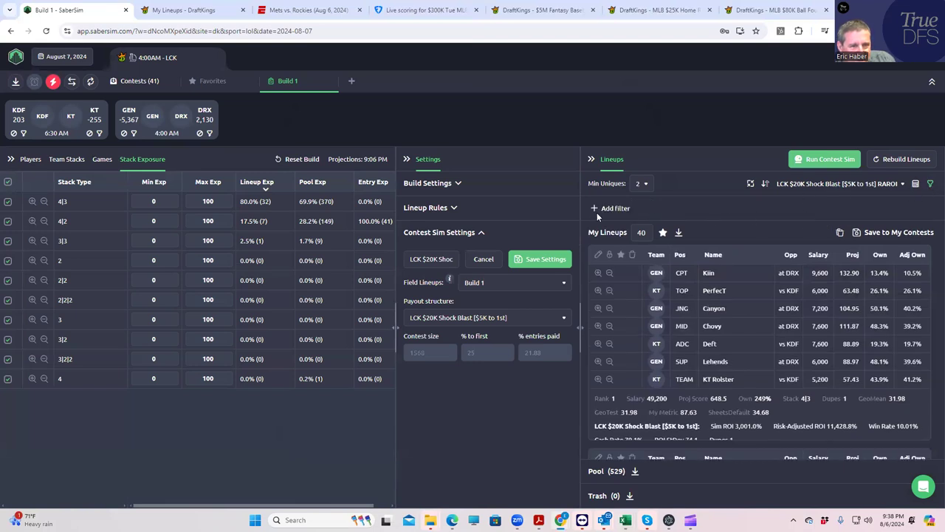
- Create a GeoMean less than 29.9 filter, check 4-stack exposure, and save it
left_click(613, 208)
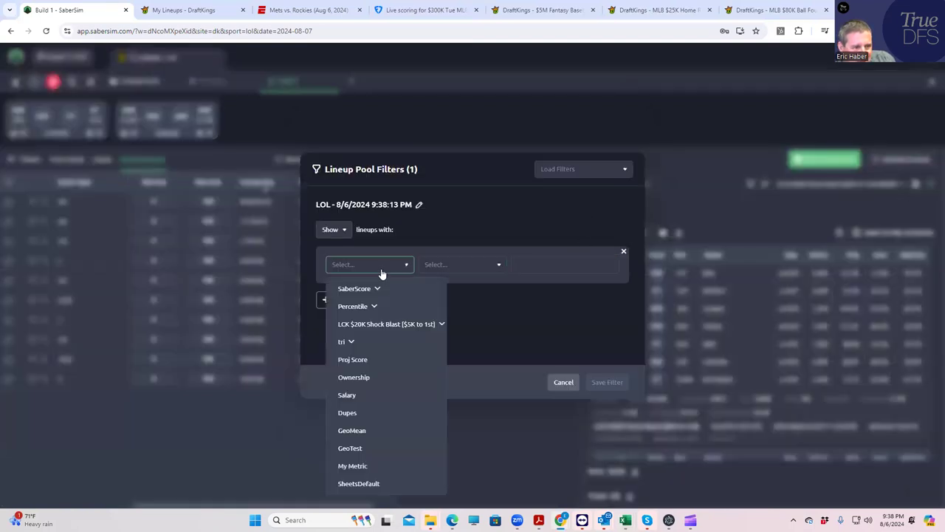
left_click(352, 430)
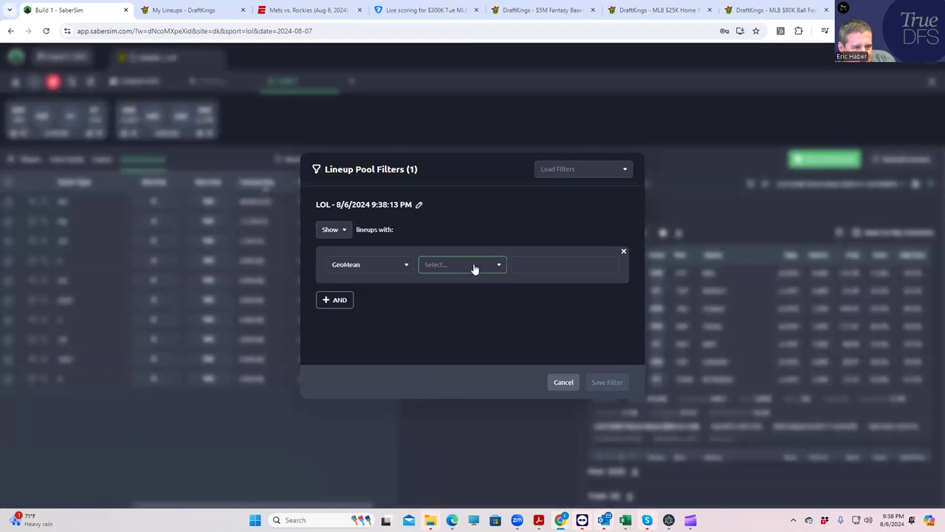
left_click(462, 265)
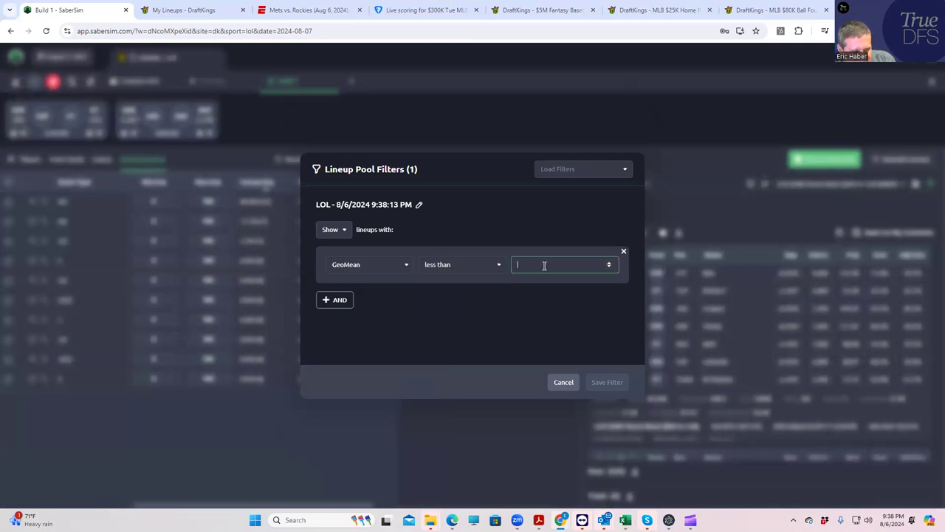
type("29.9")
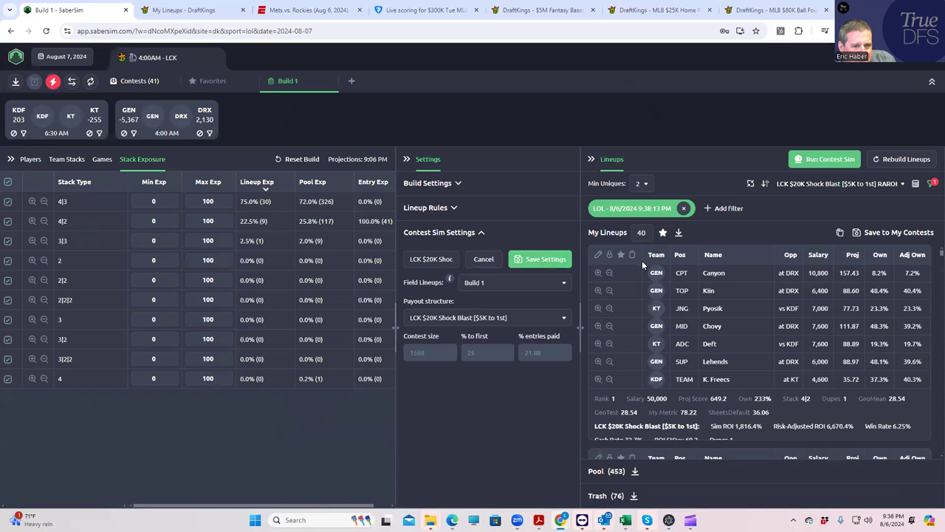
mouse_move(382, 339)
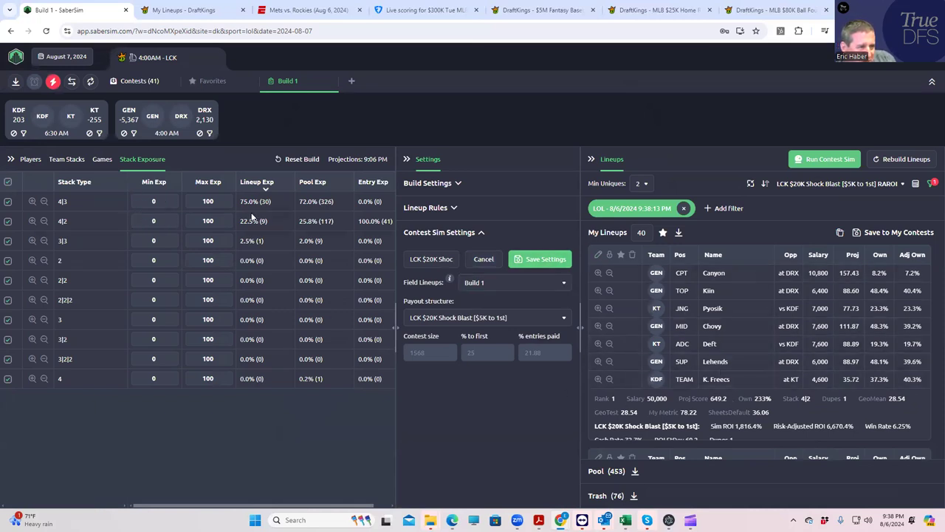
left_click(66, 159)
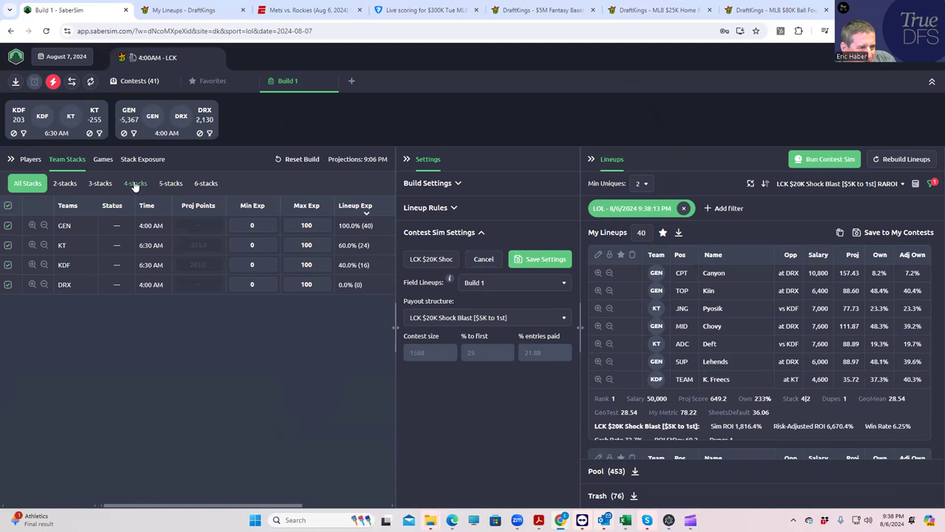
left_click(134, 184)
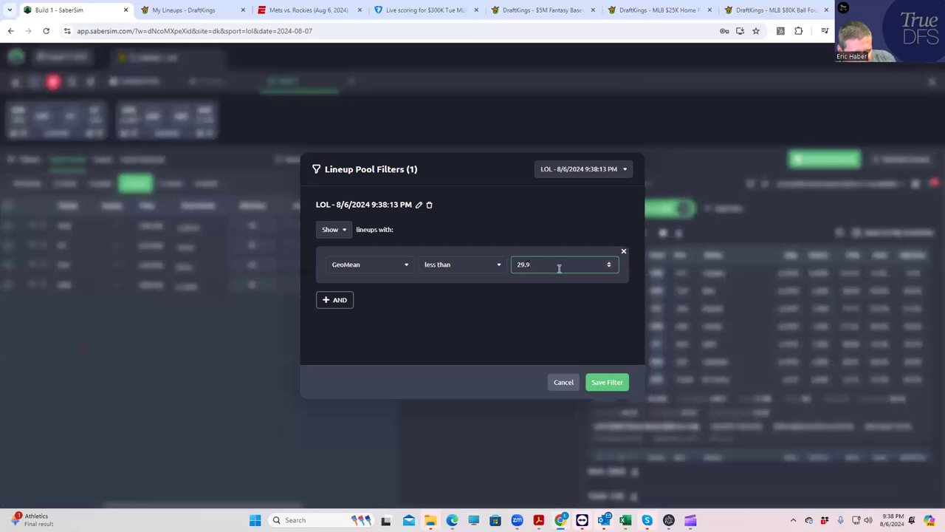
left_click(607, 382)
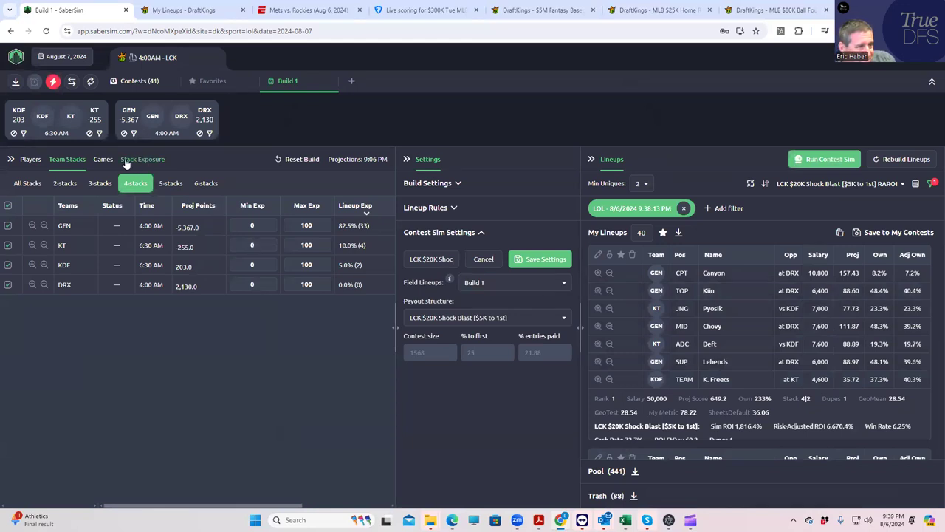
mouse_move(31, 160)
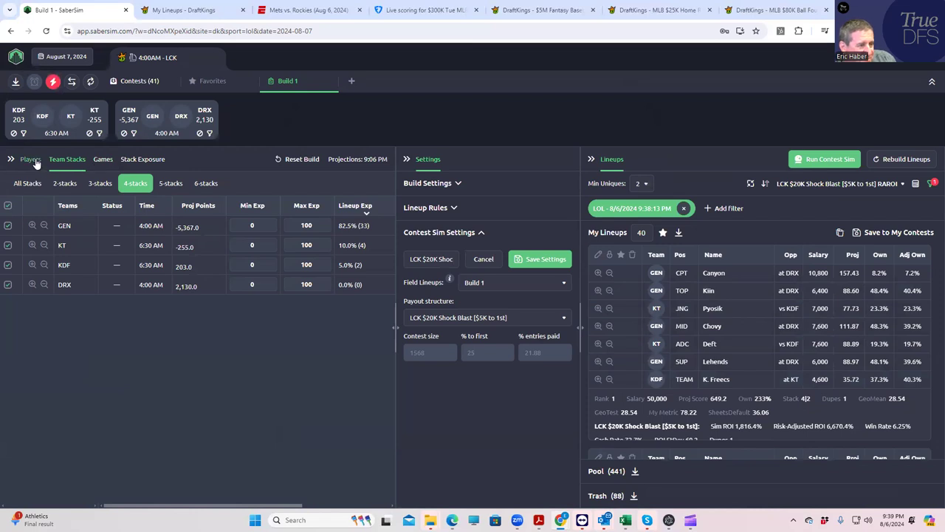
- Show the player pool and scroll through the filtered lineups
left_click(30, 159)
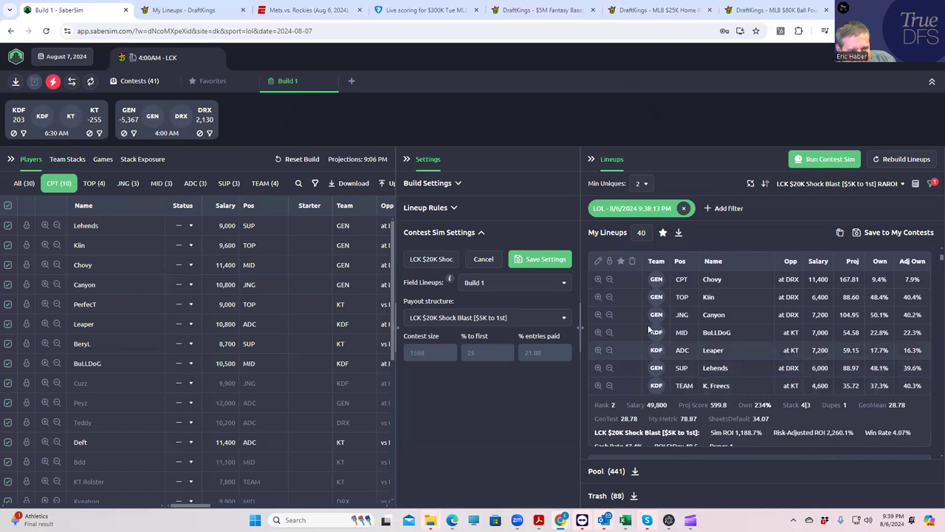
mouse_move(758, 433)
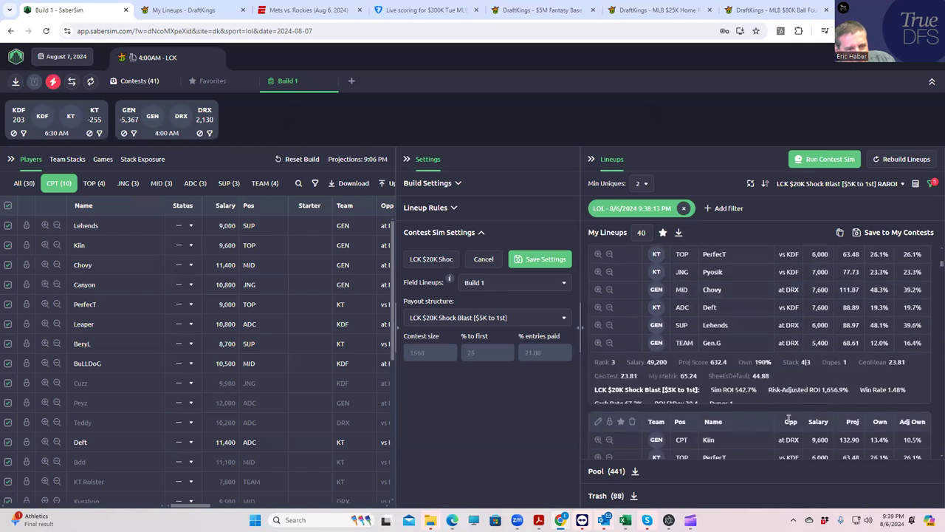
scroll("down", 3)
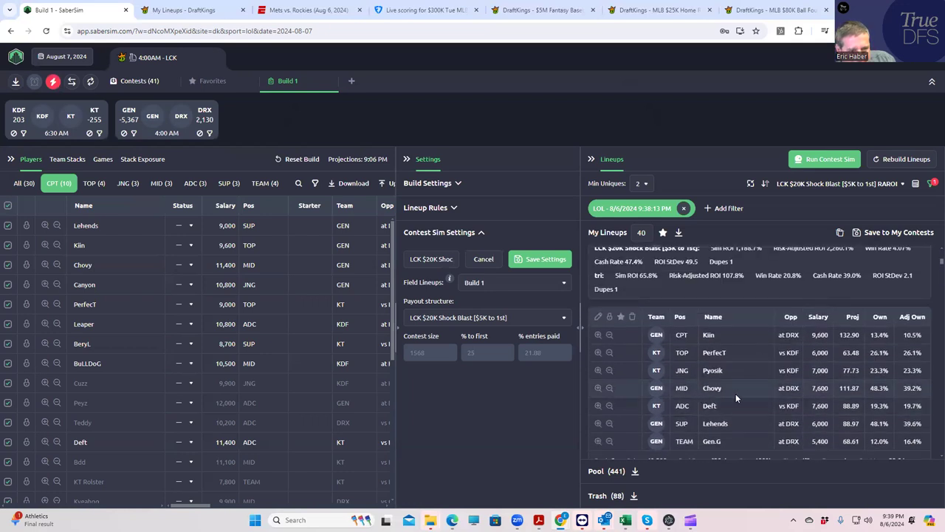
scroll("down", 3)
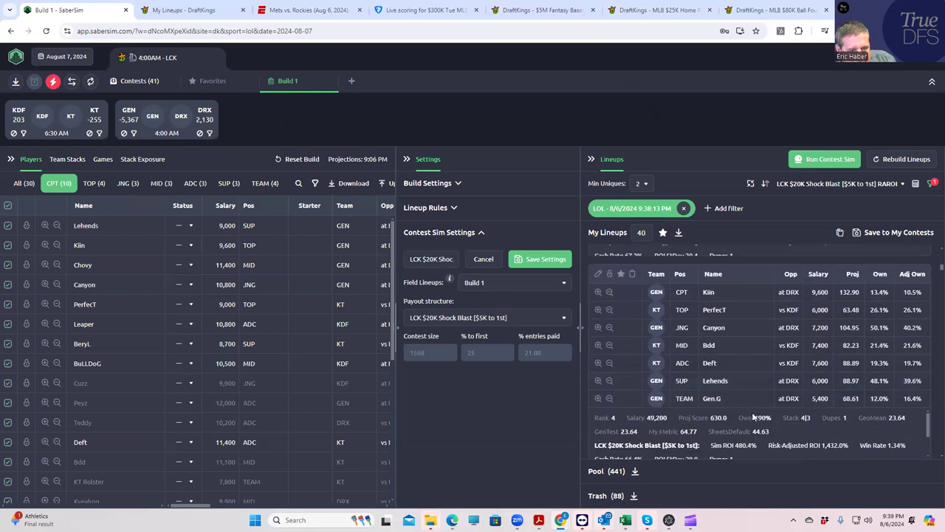
mouse_move(731, 394)
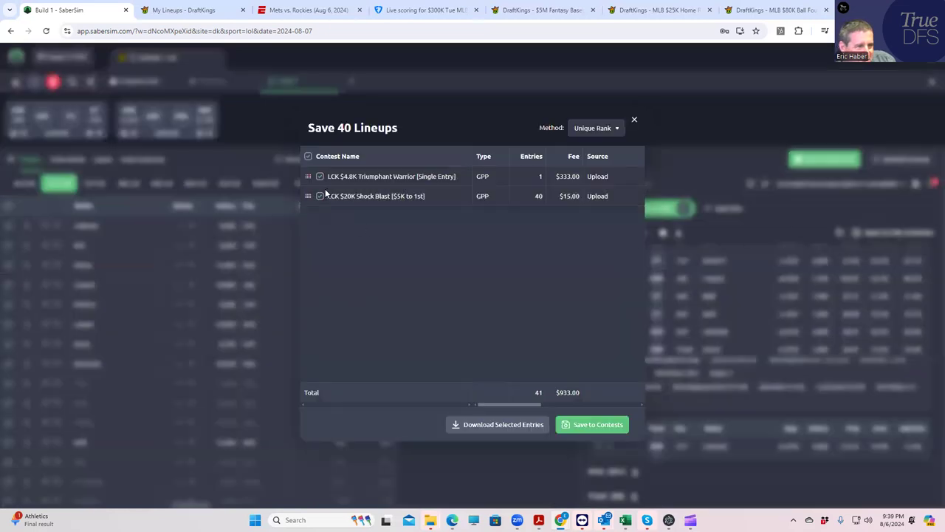
- Confirm Save to Contests in the Save 40 Lineups dialog
left_click(320, 176)
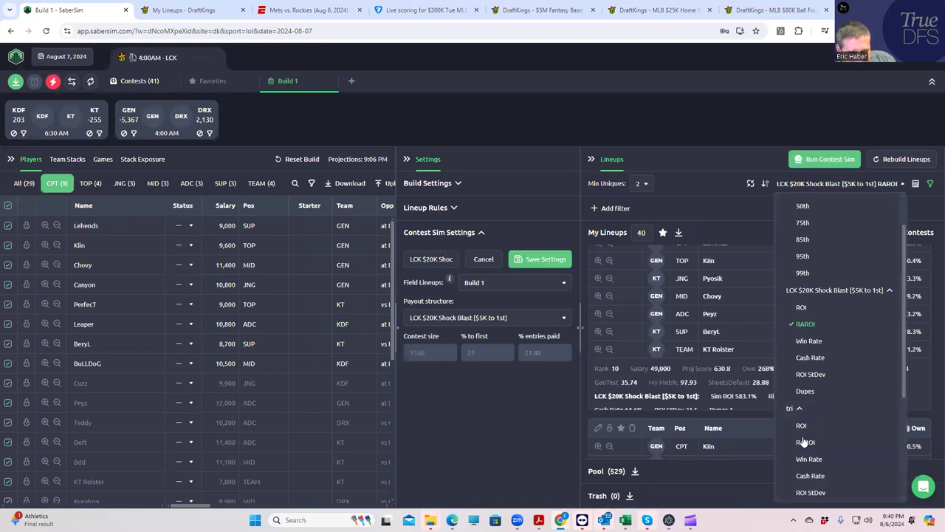
- Rank lineups by tri RAROI, review them, and save them to my contests
left_click(806, 442)
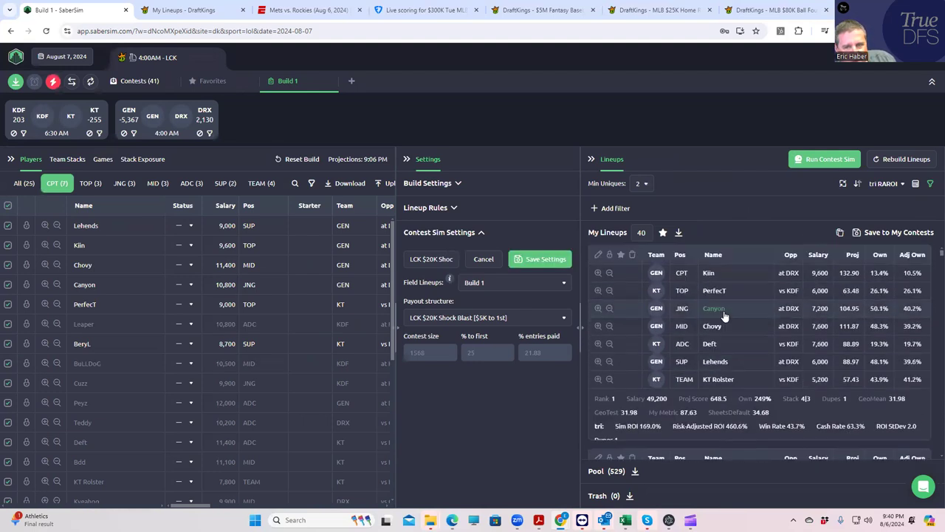
mouse_move(673, 308)
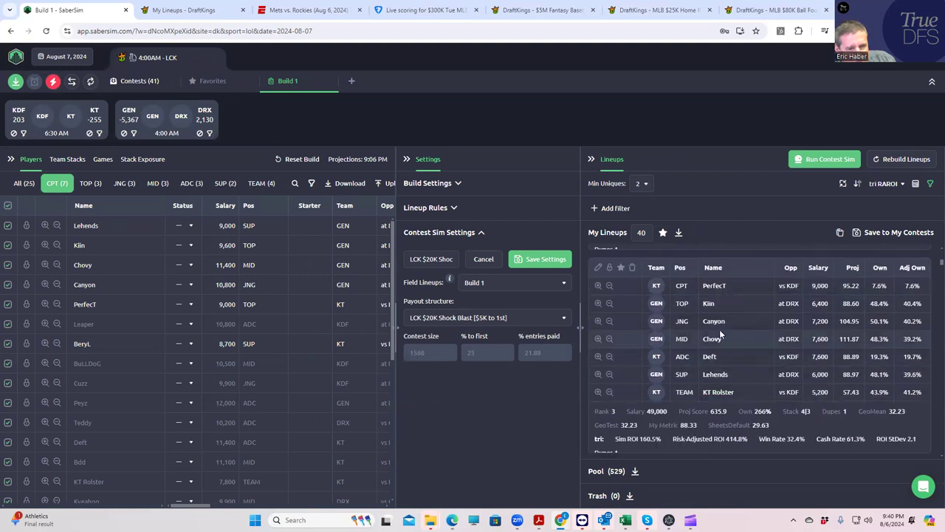
mouse_move(725, 329)
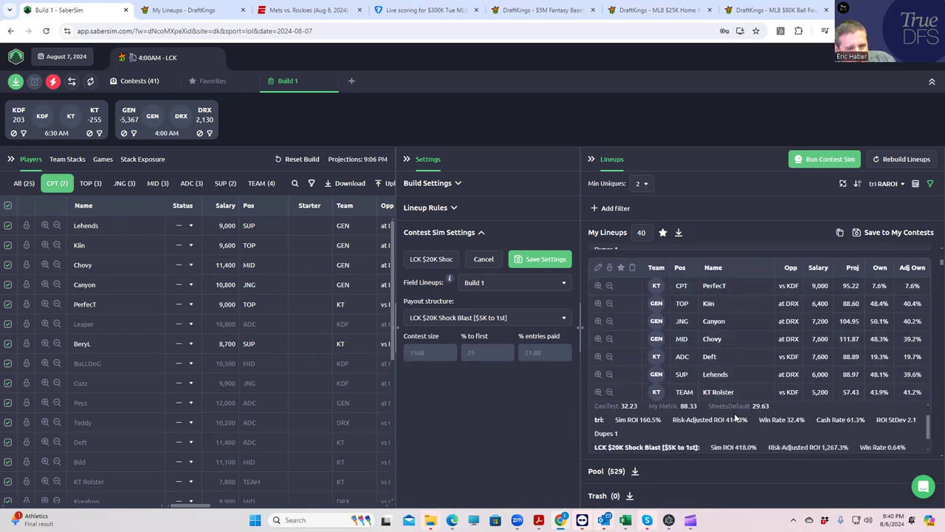
scroll("down", 3)
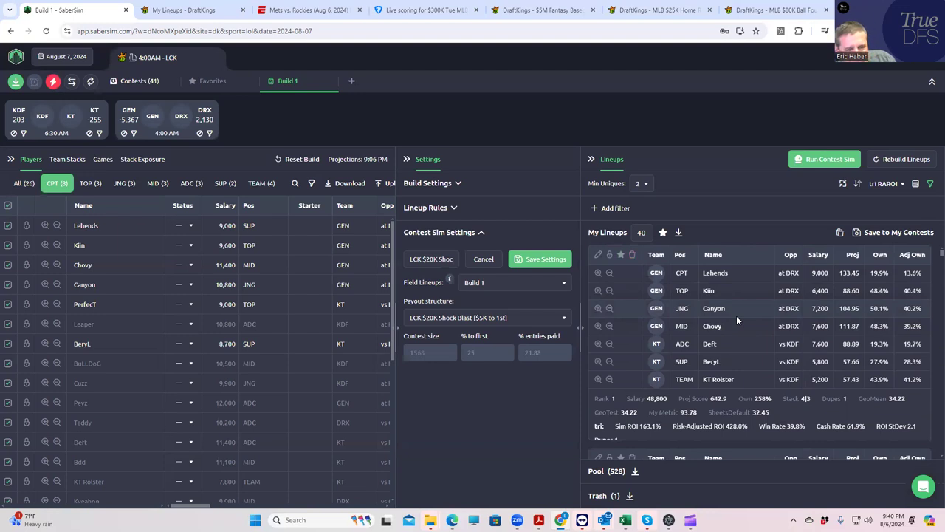
mouse_move(707, 314)
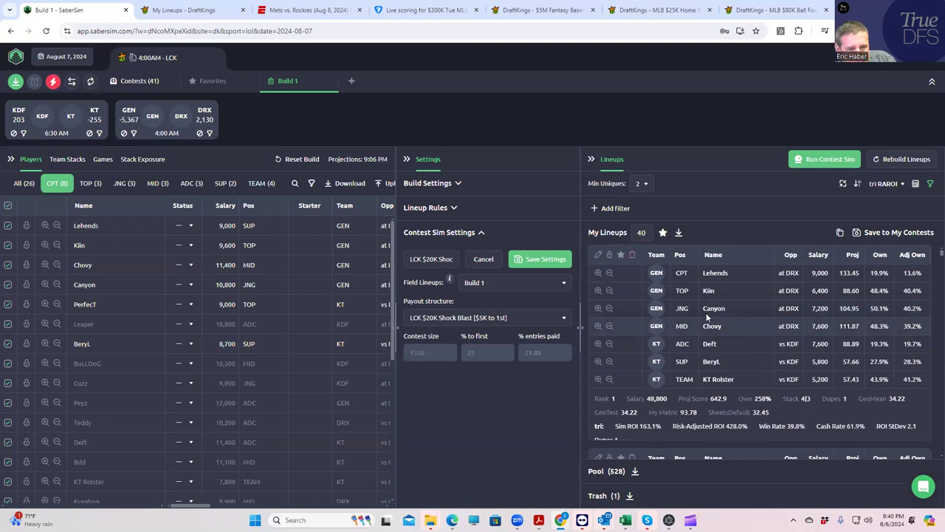
scroll("down", 3)
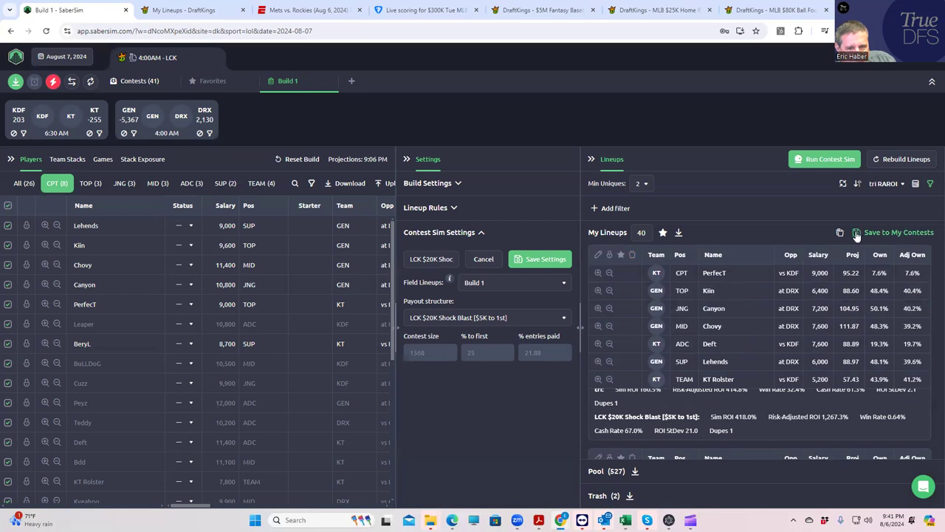
left_click(856, 232)
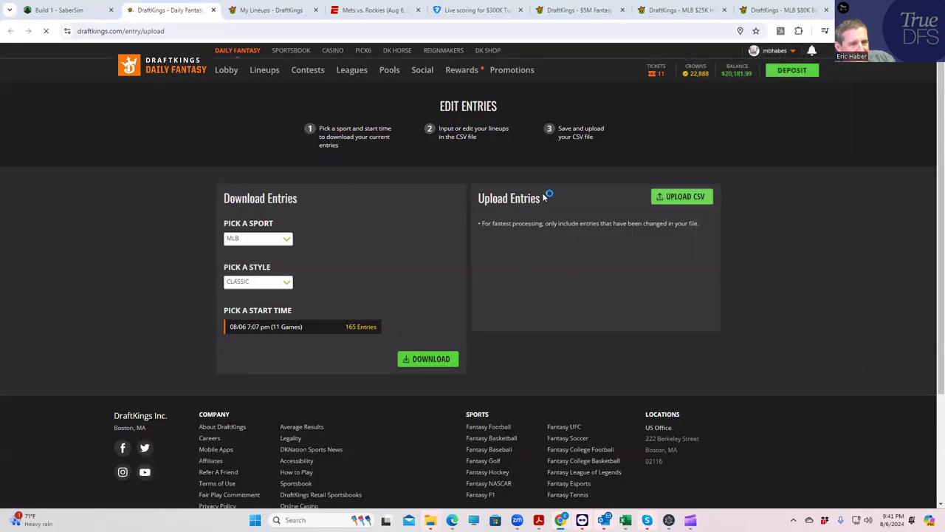
- Upload entries_dk_lol_2024-08-07_400am_lck to DraftKings, updating 41/41 entries, then browse the upcoming LCK lineups
left_click(682, 196)
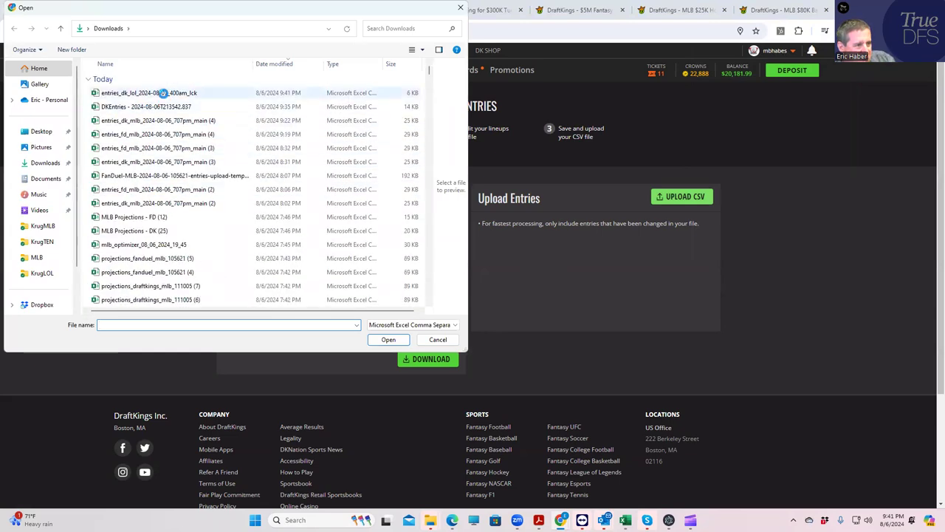
left_click(147, 93)
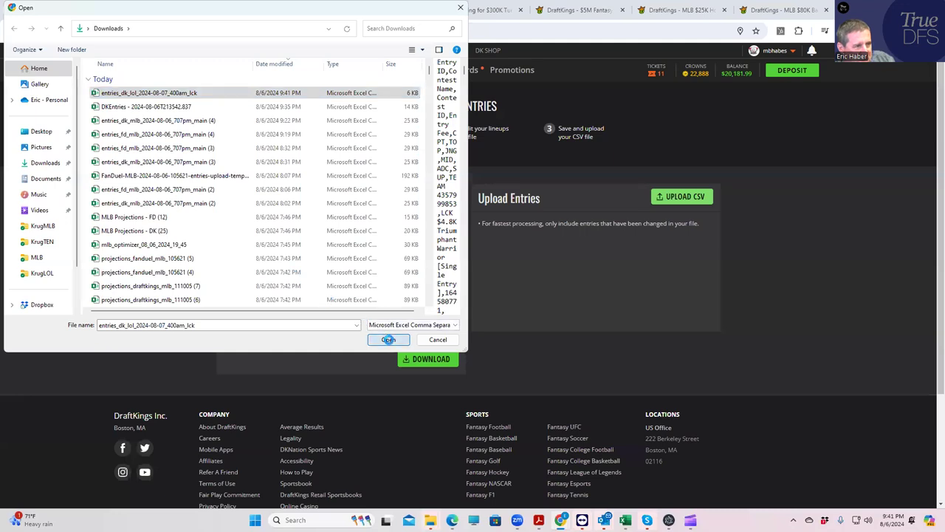
left_click(388, 339)
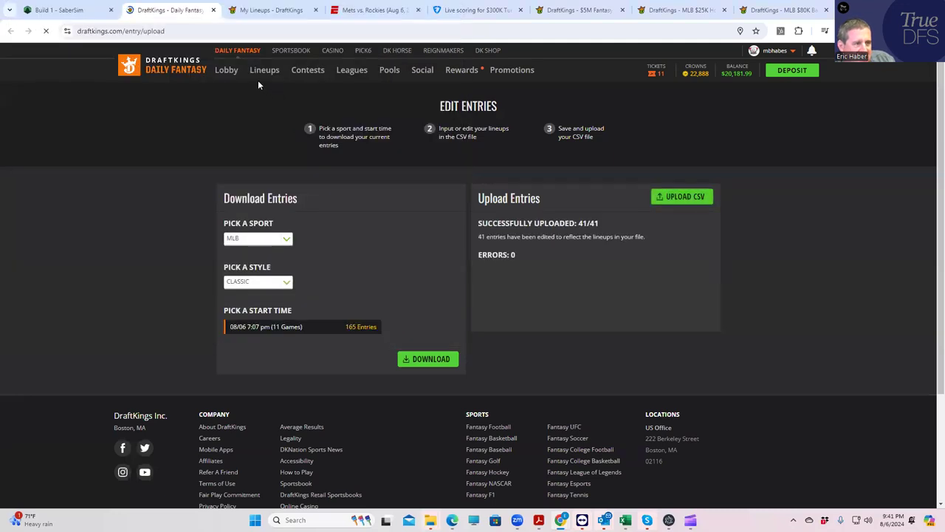
left_click(265, 69)
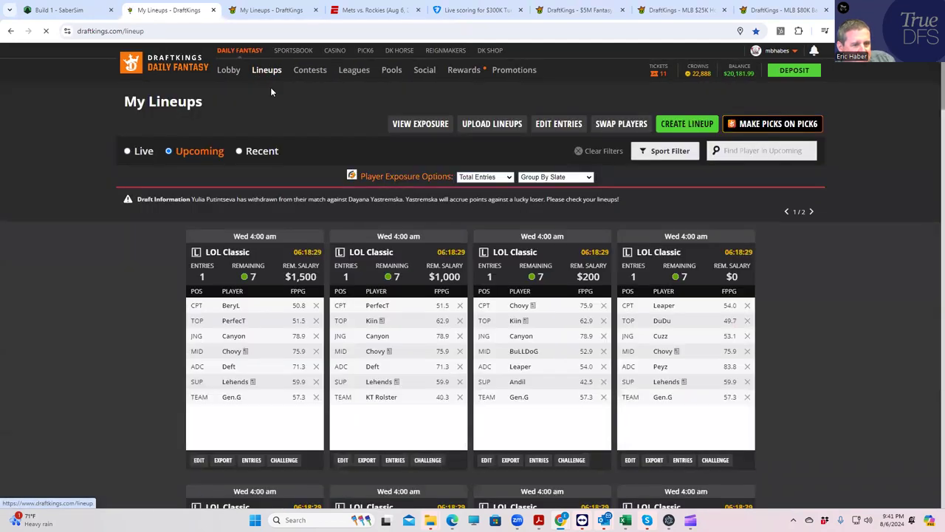
mouse_move(401, 363)
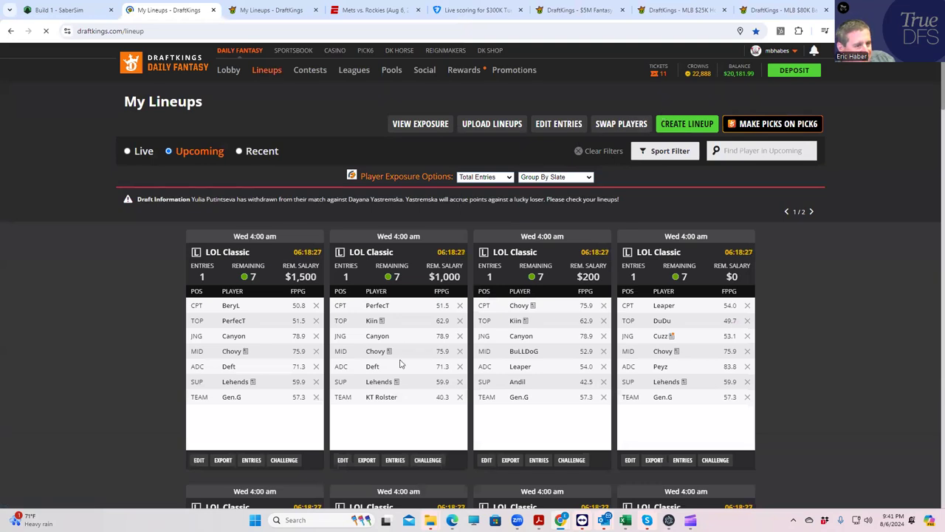
mouse_move(604, 369)
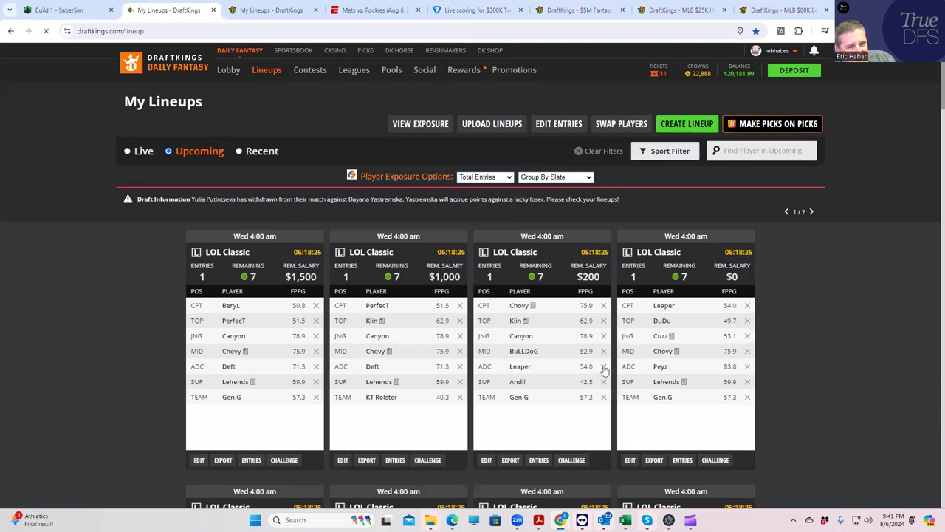
scroll("down", 3)
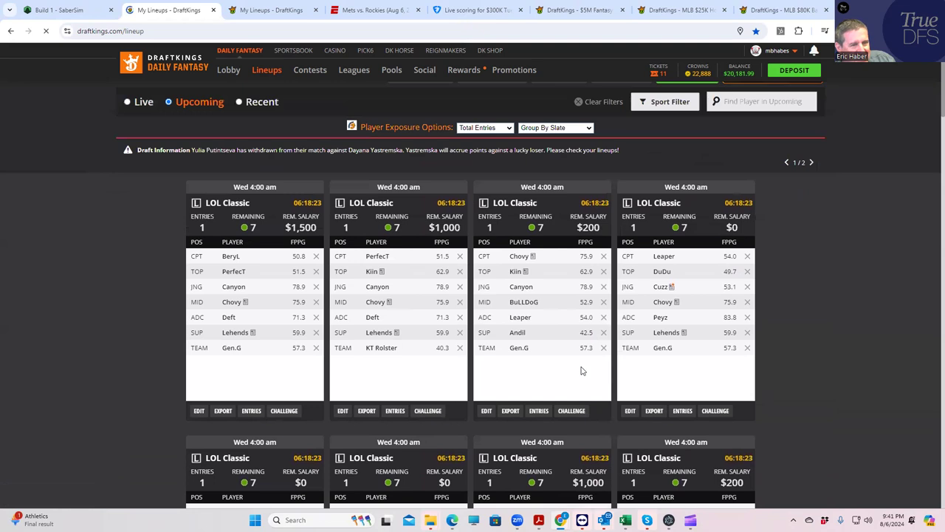